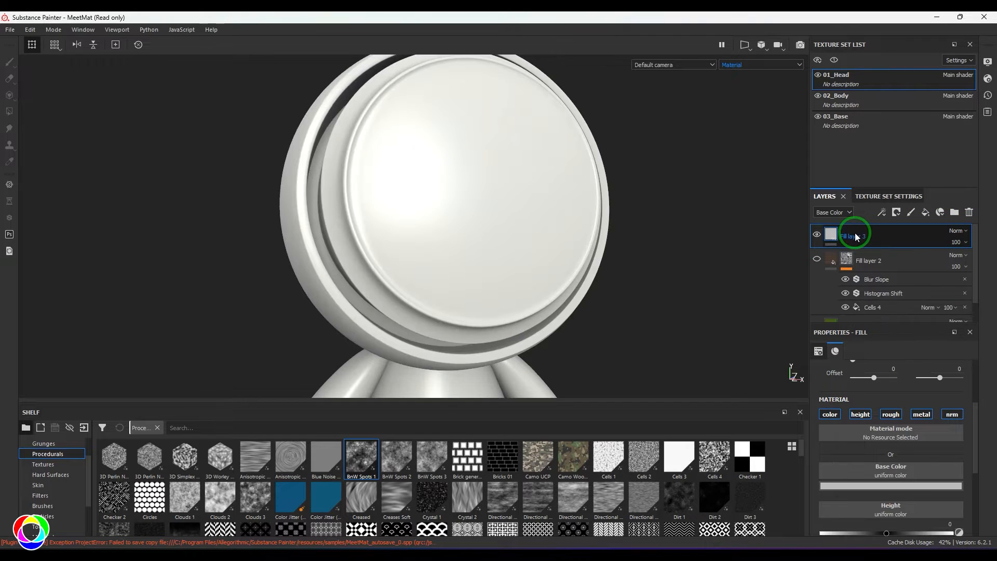
Add a new fill layer and put a Clouds 3 fill into its mask
click(926, 212)
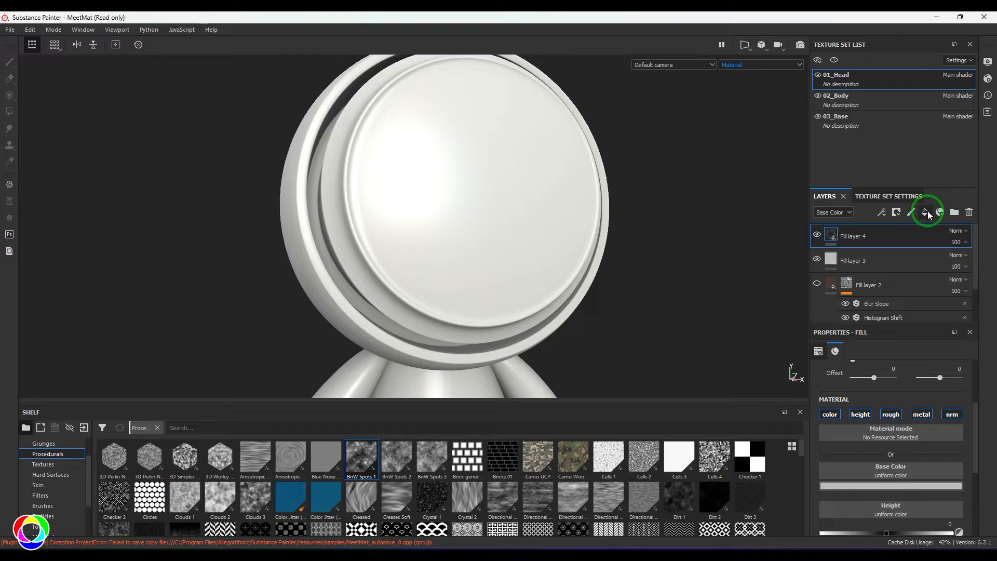
click(926, 212)
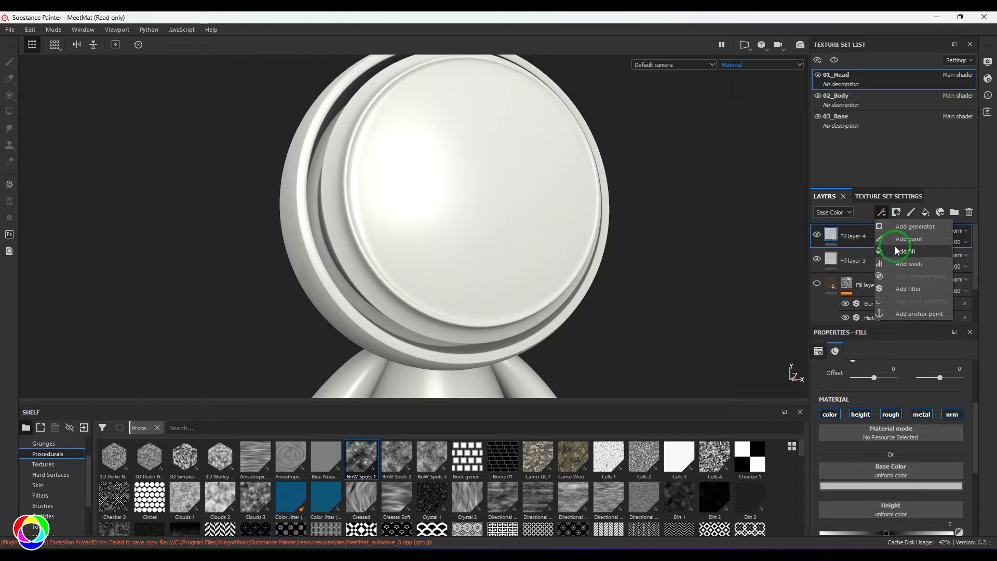
click(909, 251)
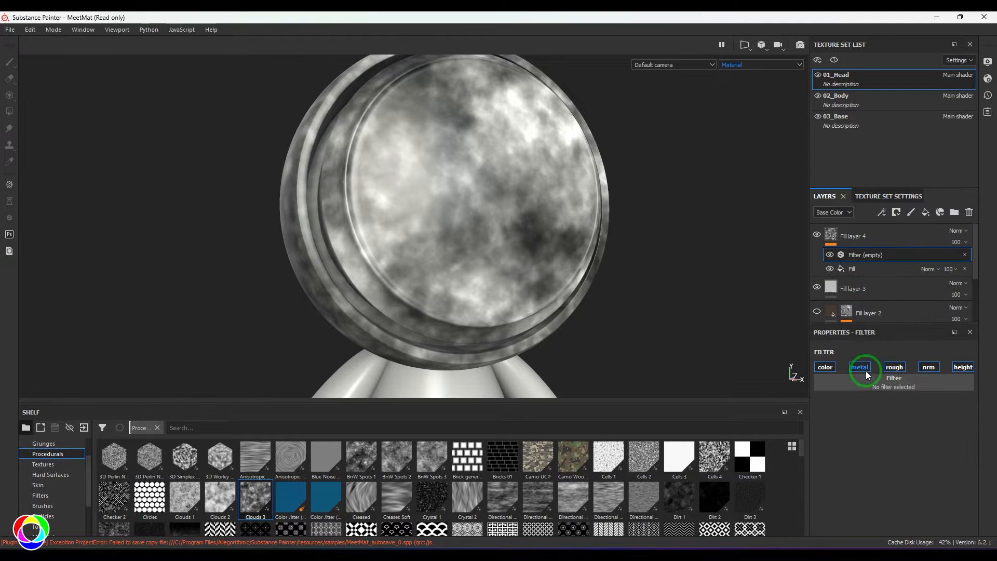
Add a Histogram Shift filter to the mask above the cloud noise
click(894, 378)
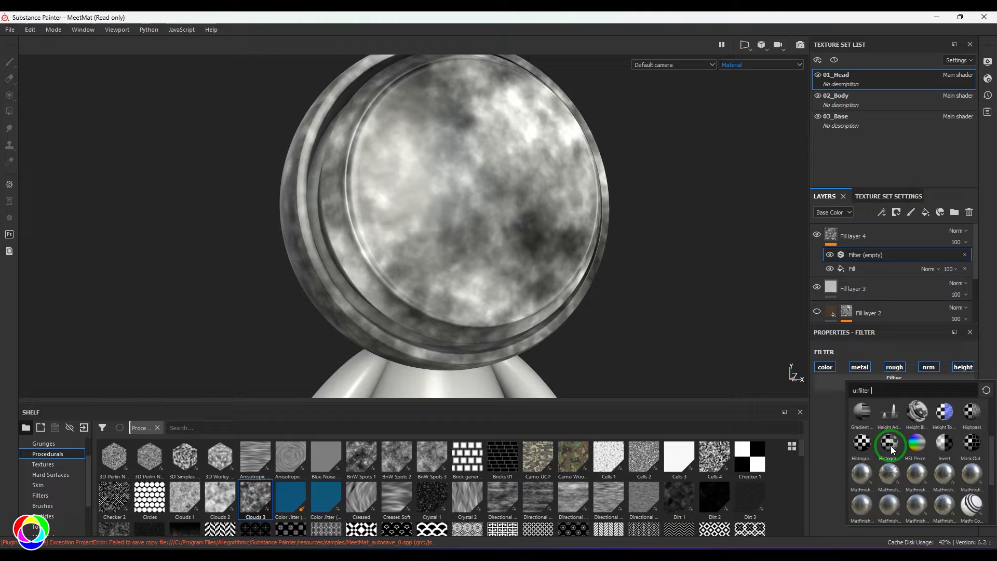
click(889, 443)
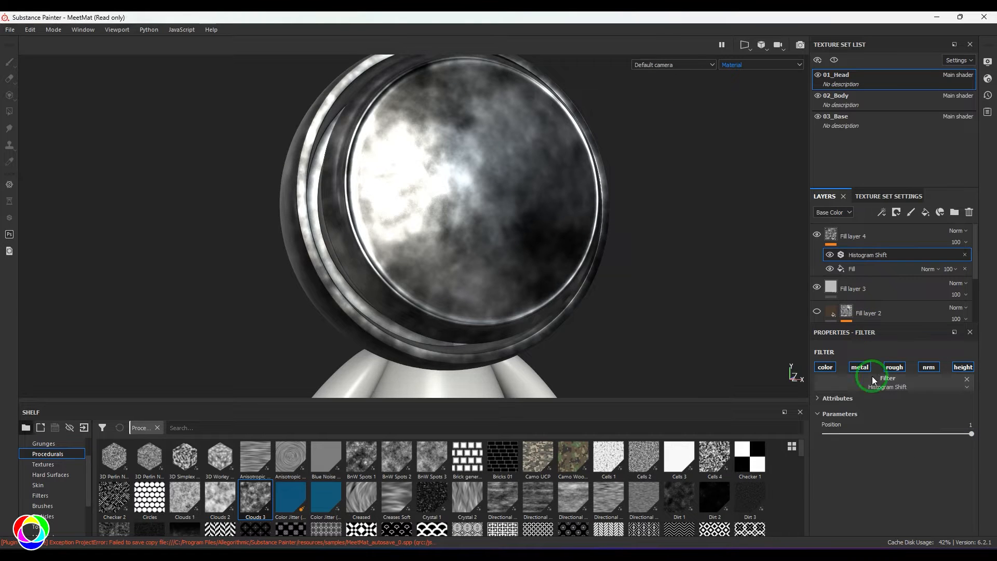
click(850, 269)
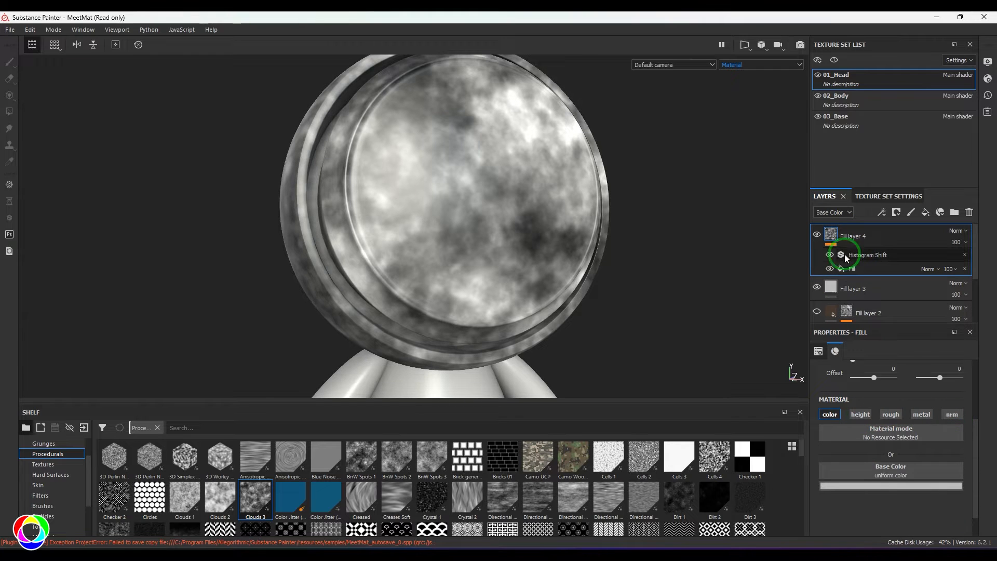
Sweep the Histogram Shift position upward until large white patches appear, then to maximum
click(871, 254)
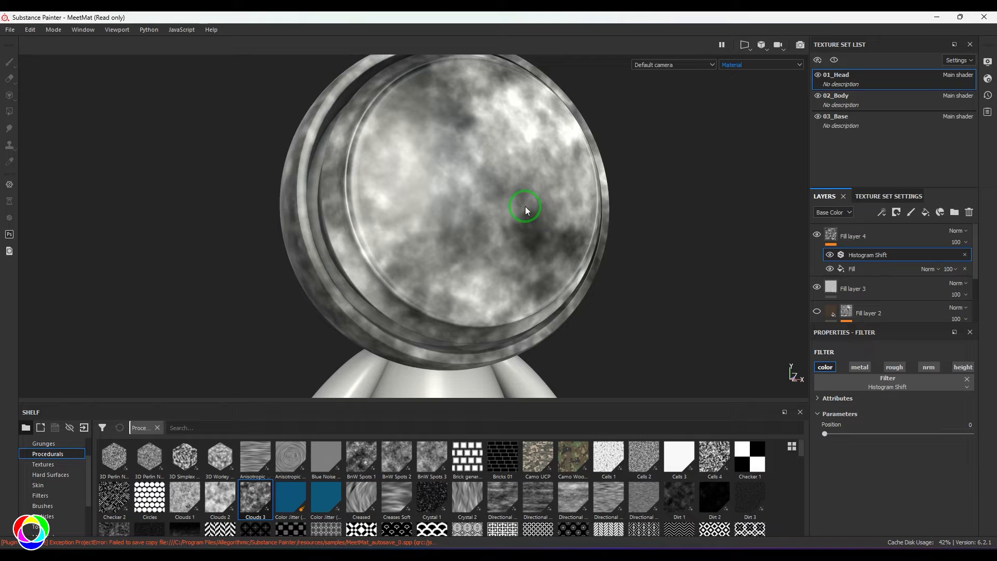
mouse_move(533, 116)
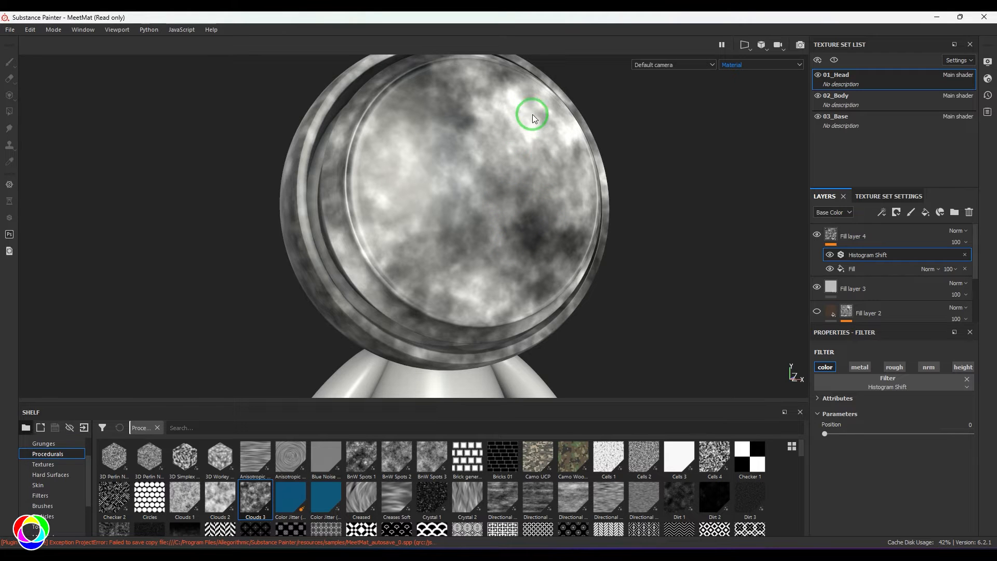
drag(824, 433, 828, 433)
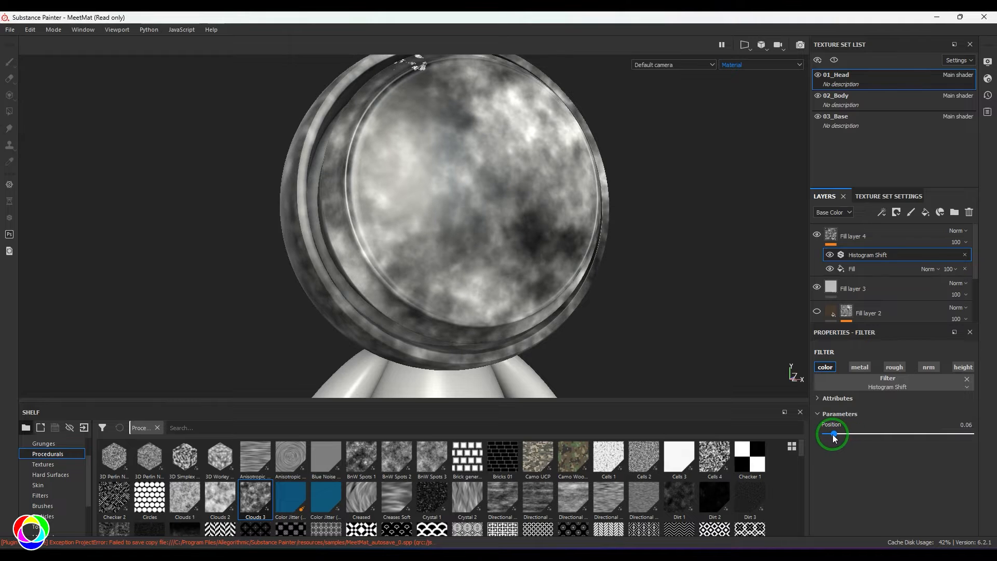
drag(835, 433, 839, 434)
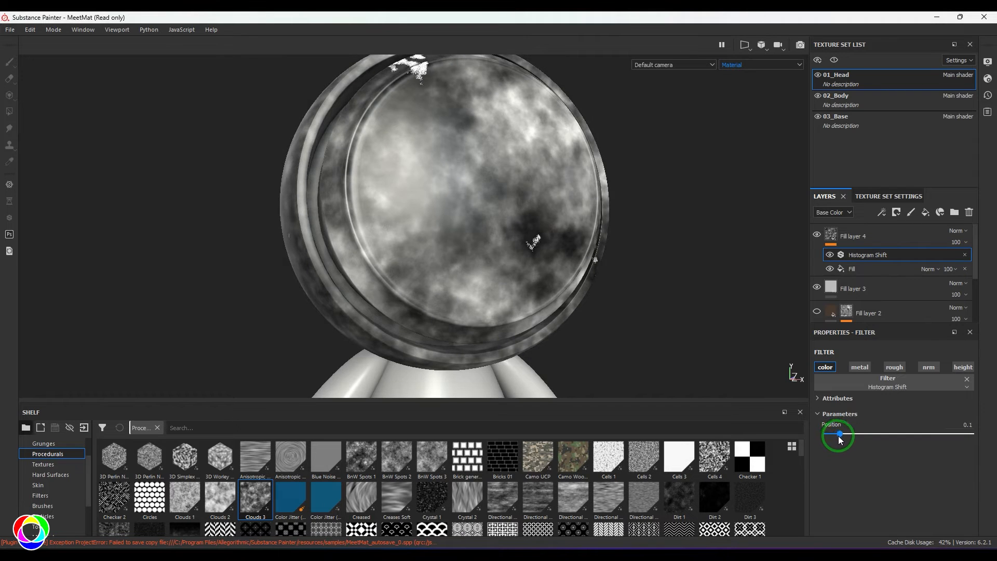
drag(836, 433, 841, 433)
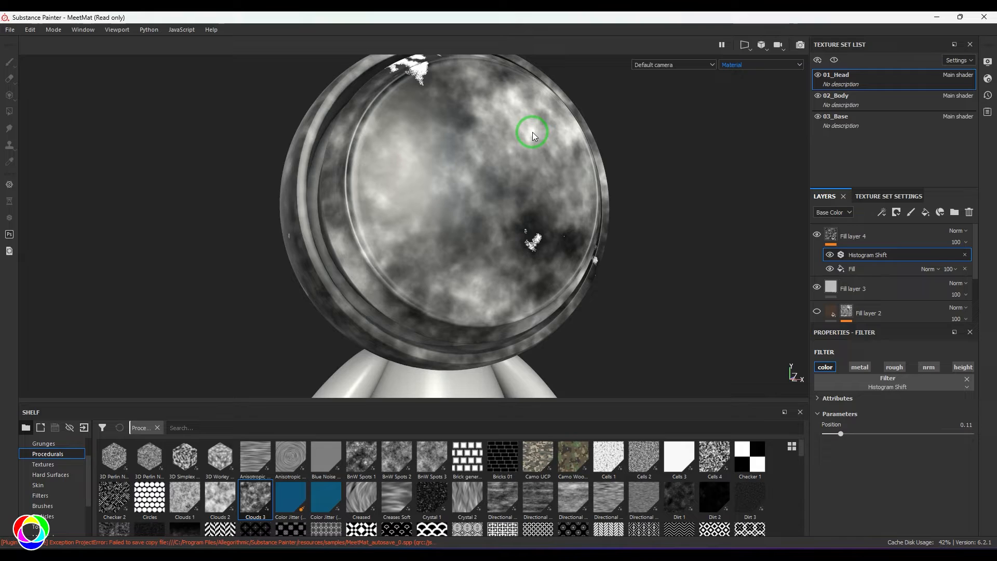
drag(841, 433, 838, 433)
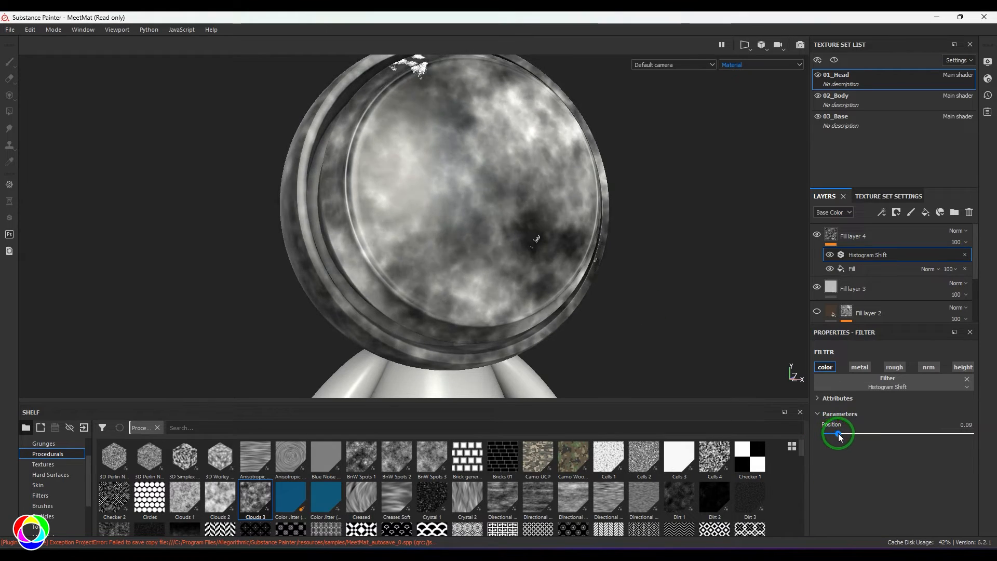
drag(838, 433, 898, 434)
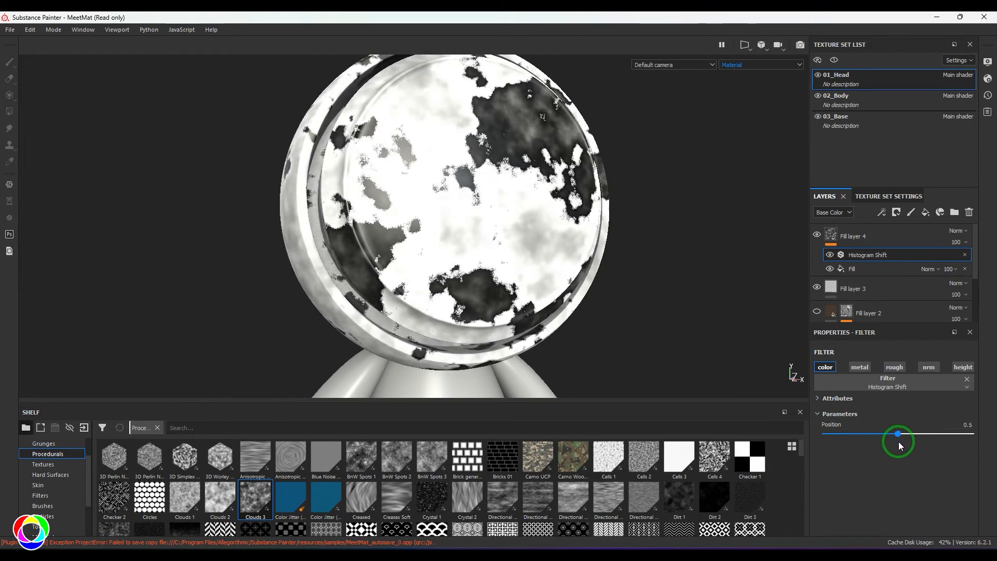
drag(897, 433, 970, 433)
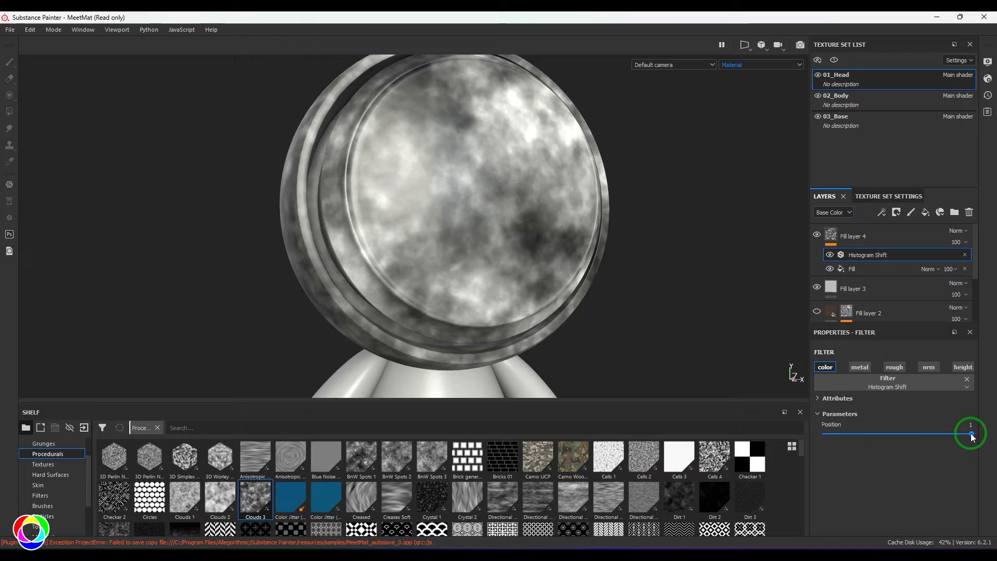
Bring the Histogram Shift position back down and settle it around 0.4
drag(971, 434, 886, 434)
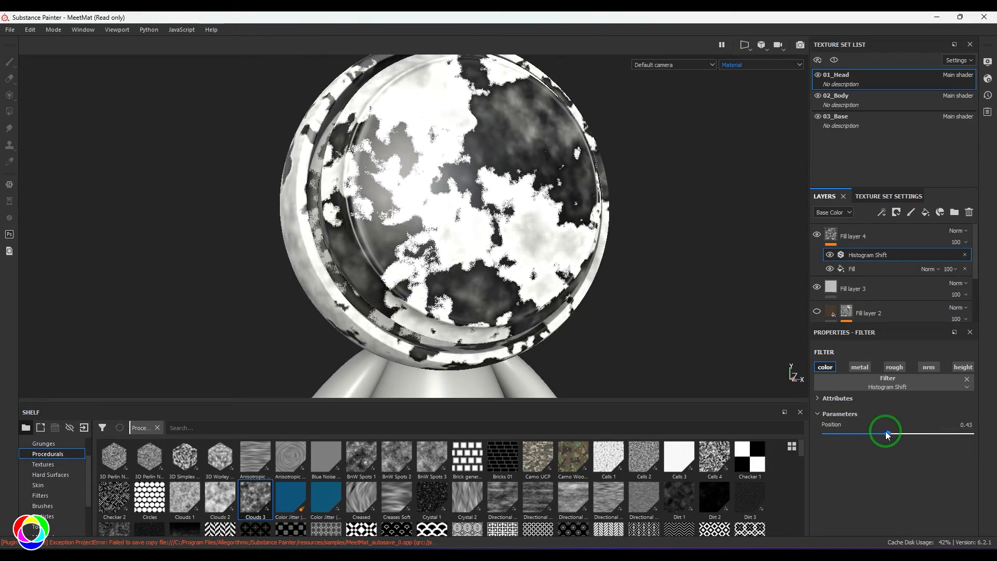
drag(886, 433, 871, 431)
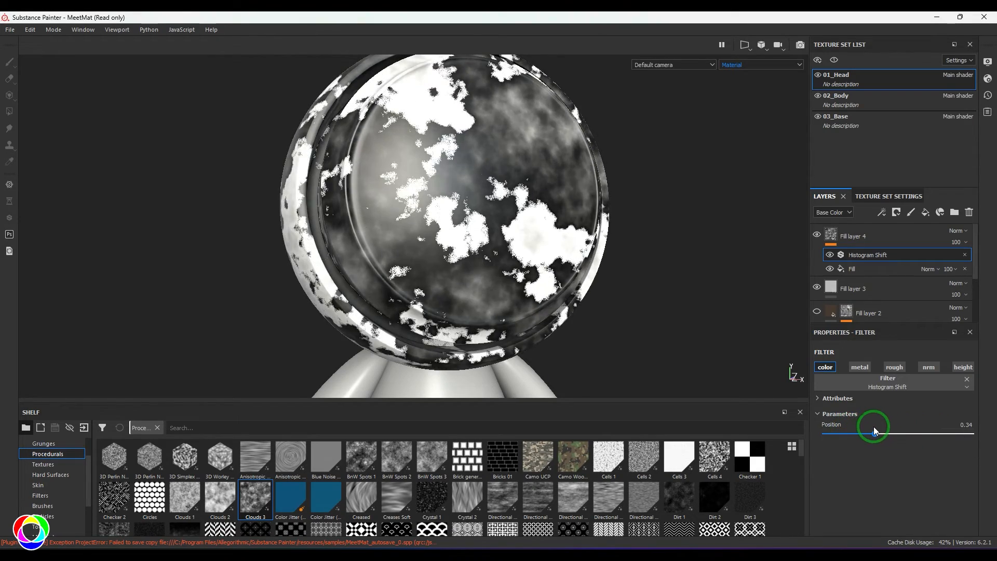
drag(873, 432, 884, 433)
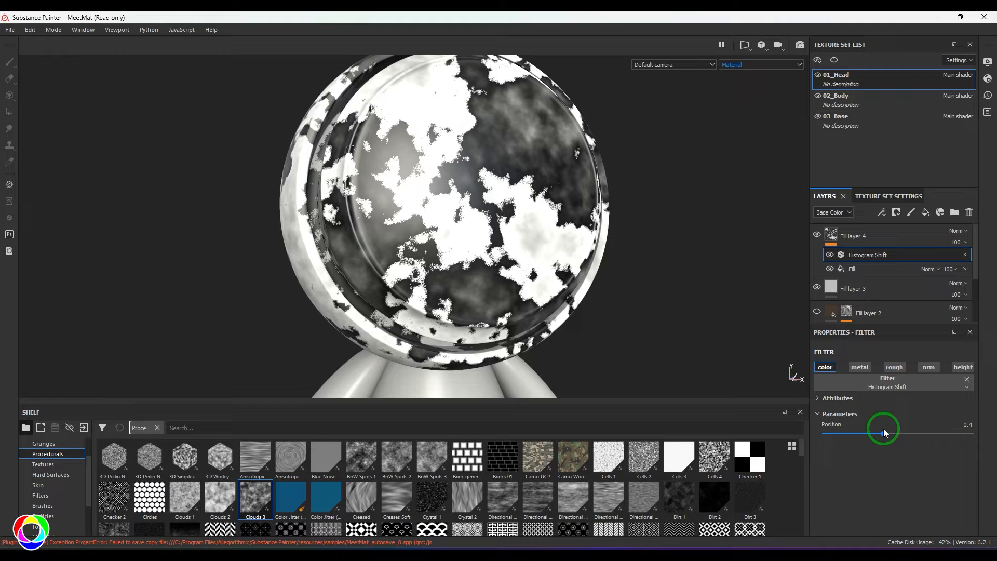
click(853, 236)
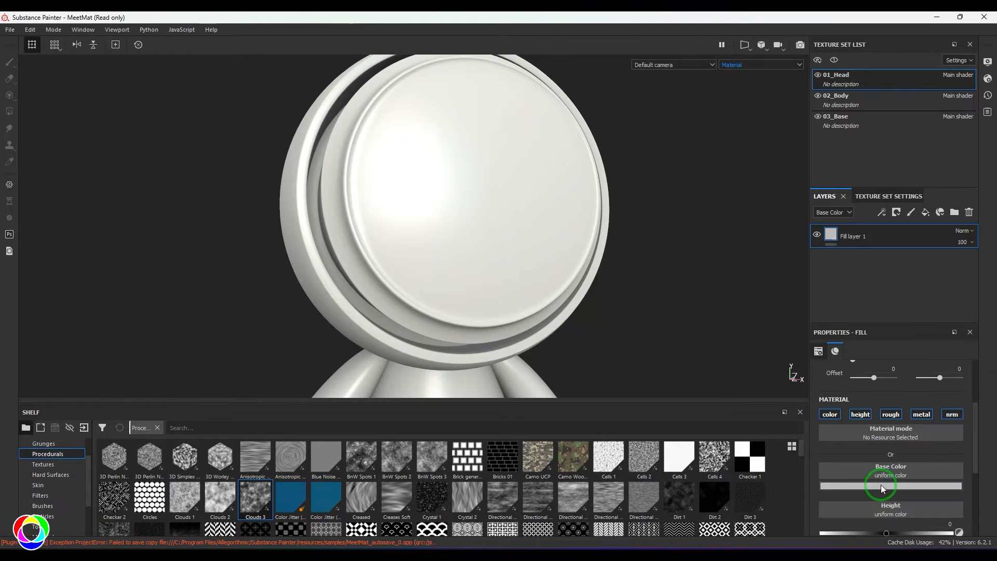
Colour Fill layer 1 green with roughness near 0, then add a blank fill layer above it
click(890, 485)
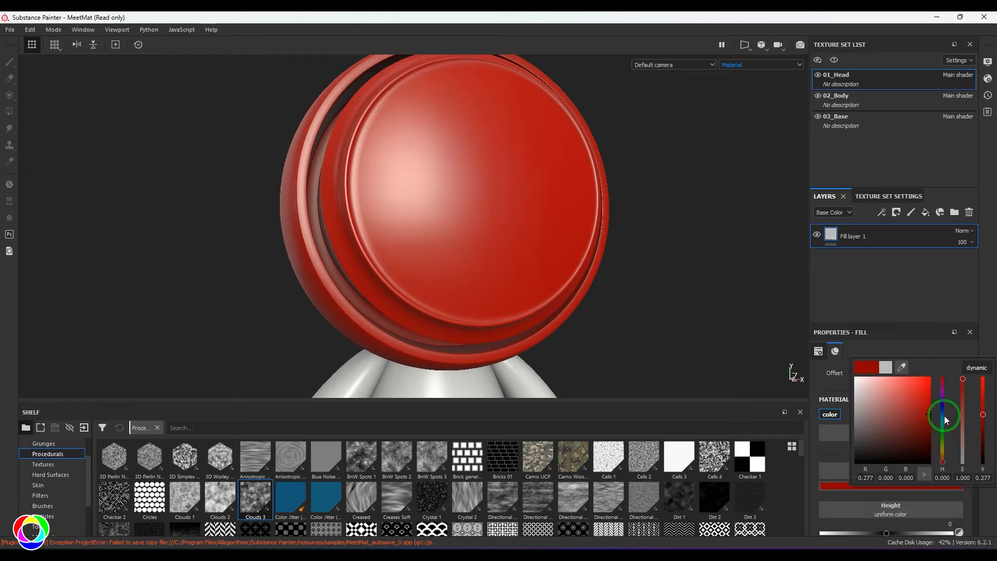
click(908, 421)
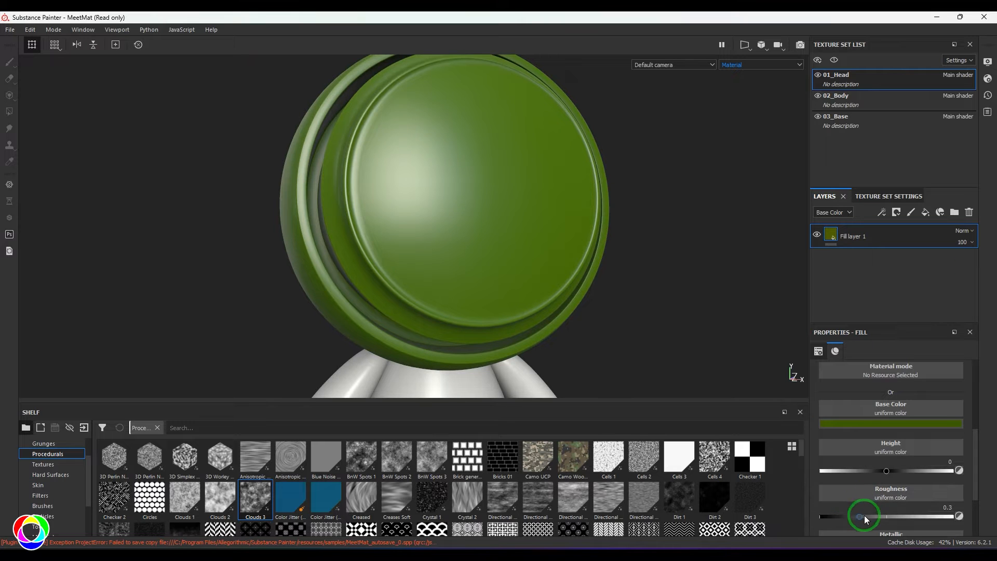
drag(885, 516, 827, 516)
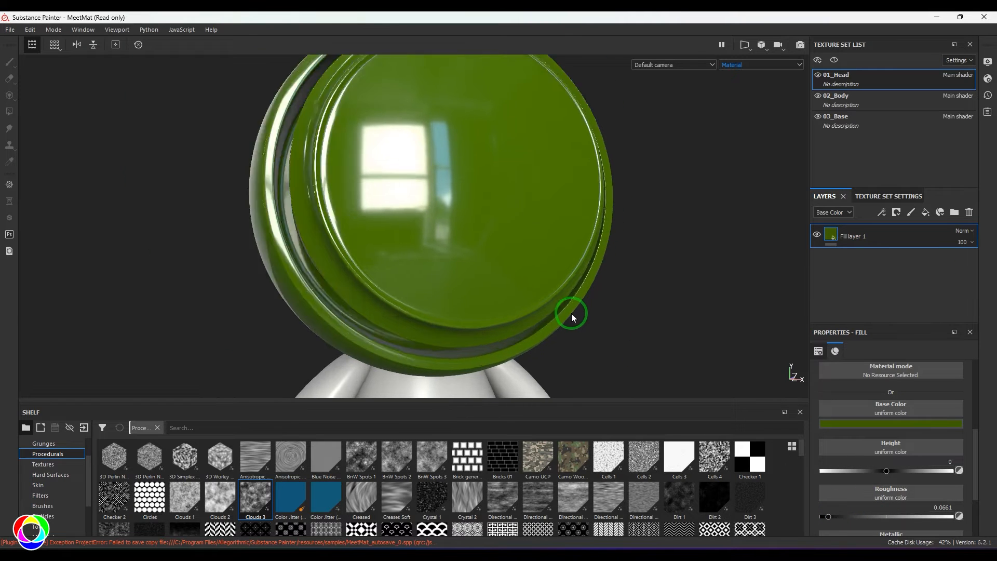
drag(571, 317, 903, 260)
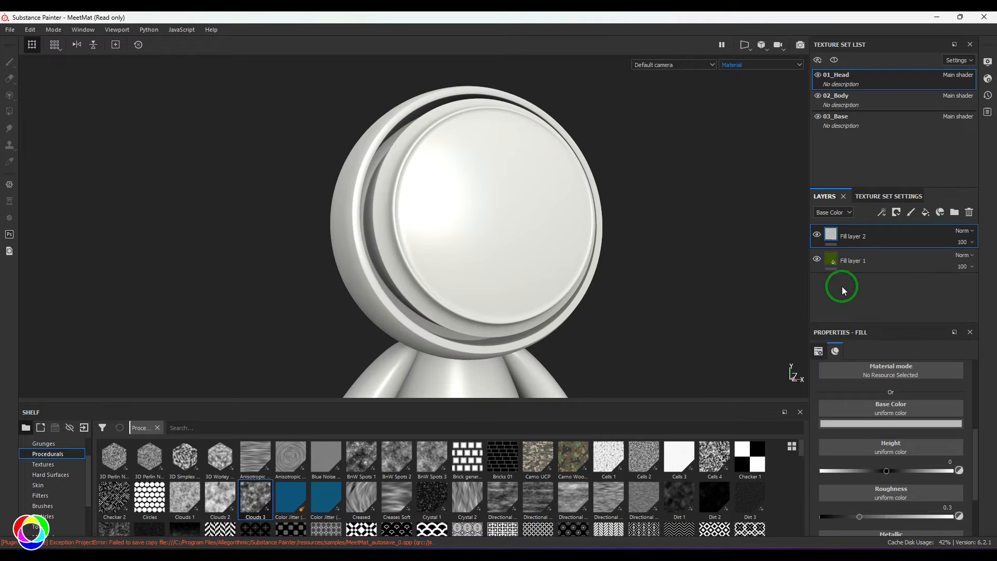
Colour Fill layer 2 brown, raise its roughness, and hide it behind a black mask
click(890, 423)
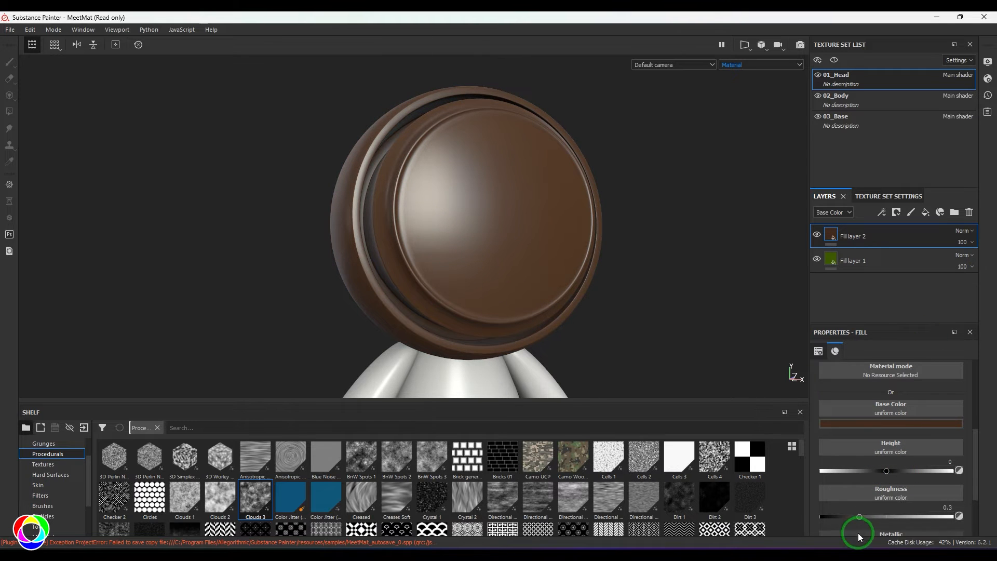
drag(858, 516, 890, 516)
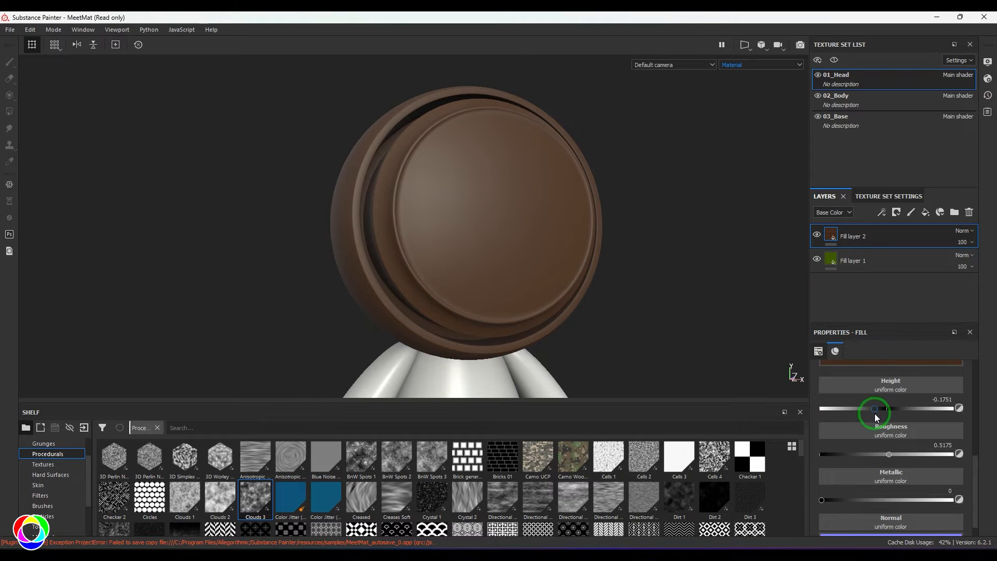
click(895, 212)
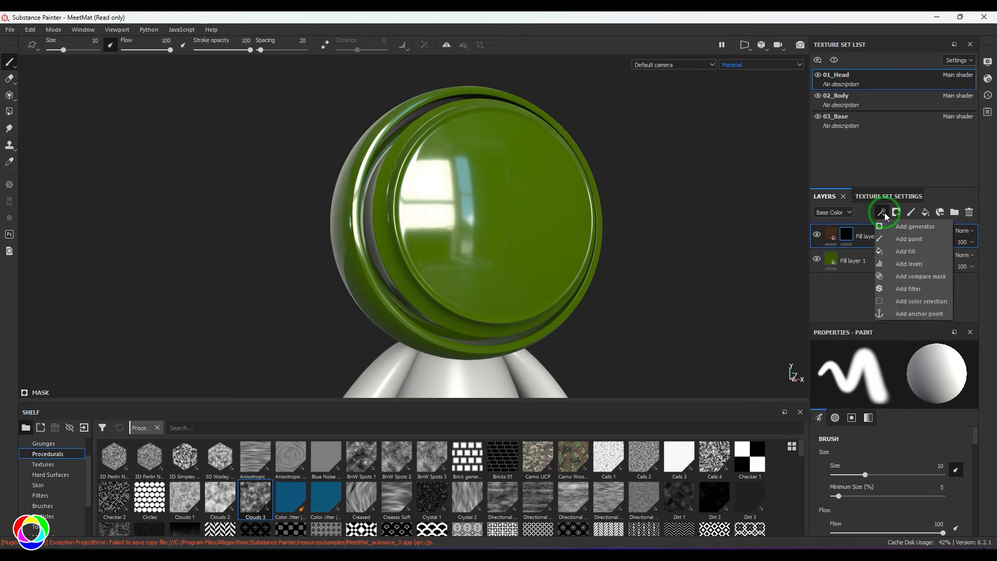
Fill the brown layer's mask with BnW Spots 1 and add a Histogram Shift filter above it
click(905, 251)
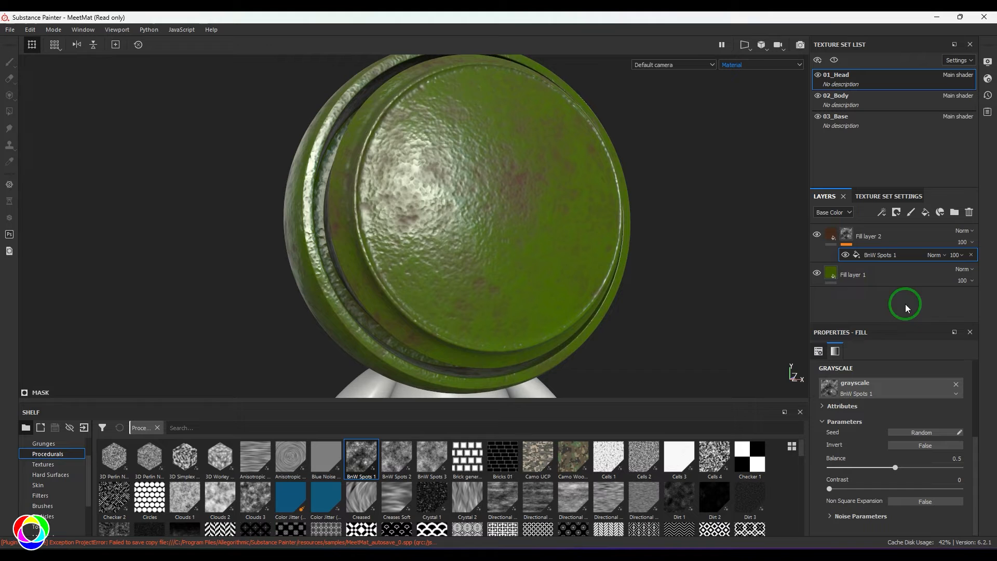
click(882, 212)
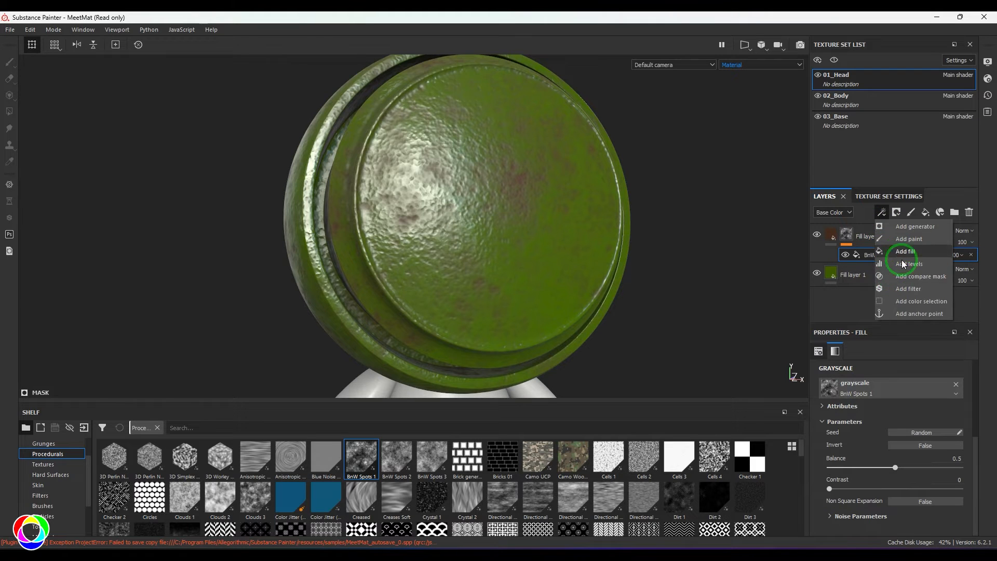
click(908, 289)
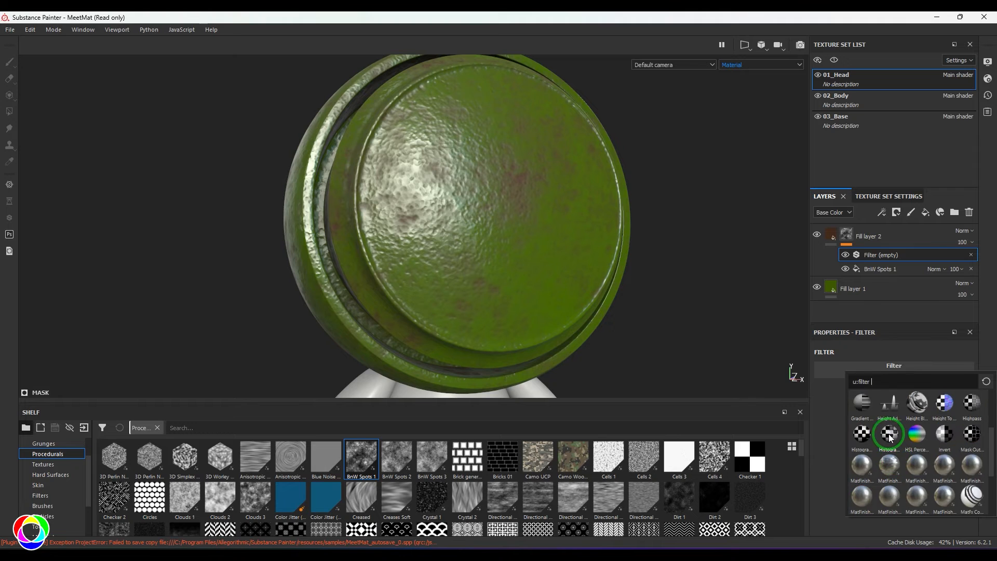
click(889, 433)
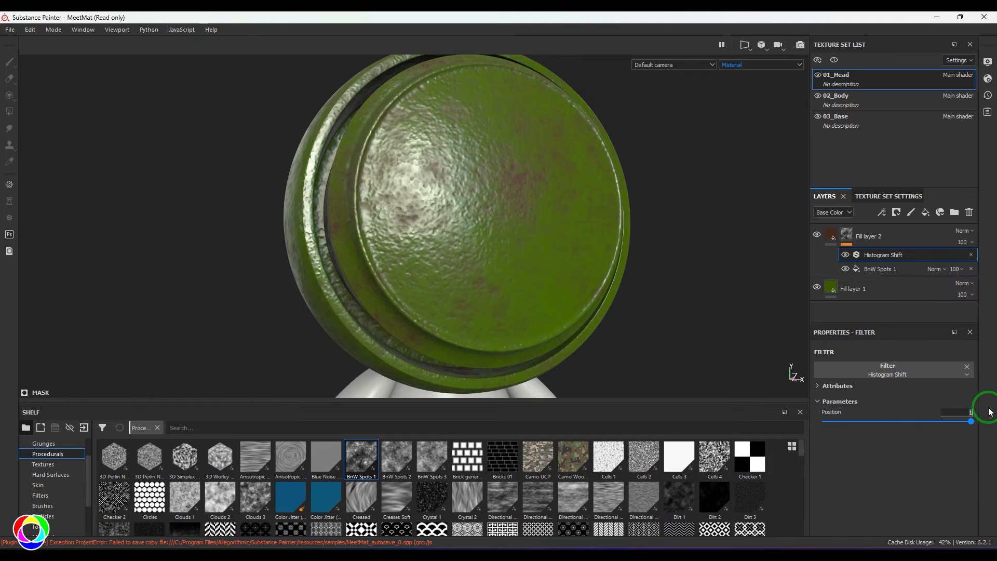
Sweep the Histogram Shift position from zero to maximum, watching rust spread over the green
drag(970, 421, 826, 421)
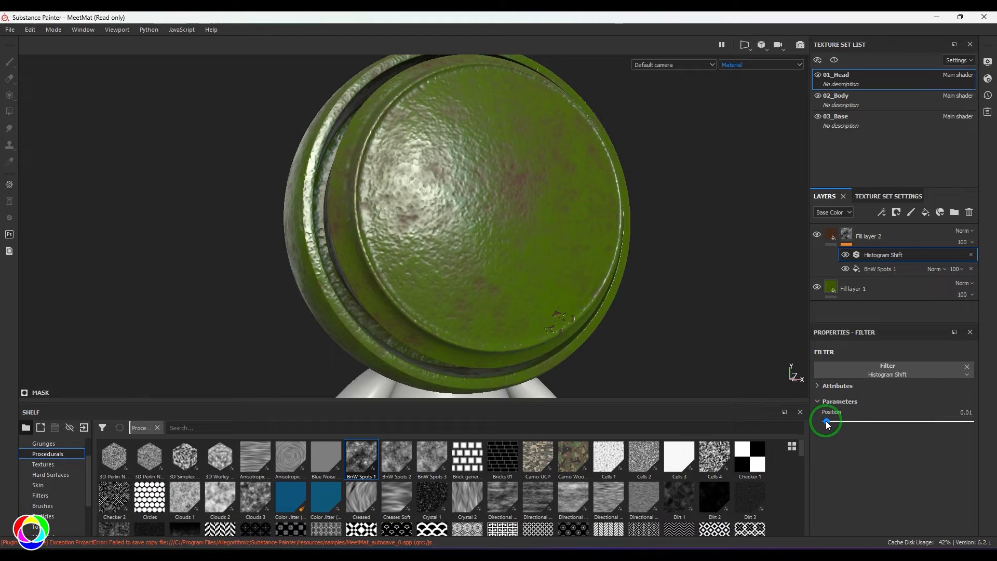
drag(827, 422, 846, 422)
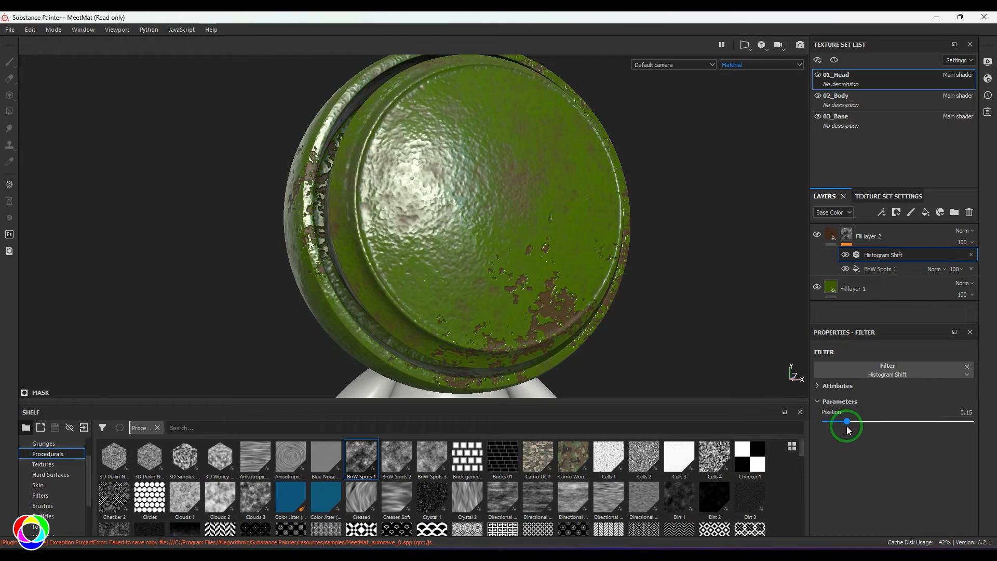
drag(846, 422, 873, 421)
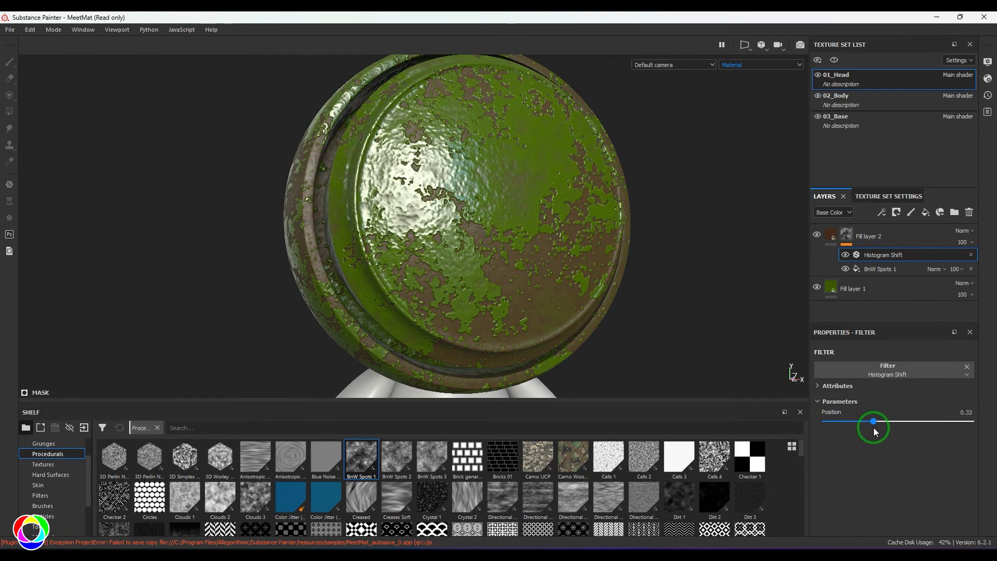
drag(873, 422, 859, 423)
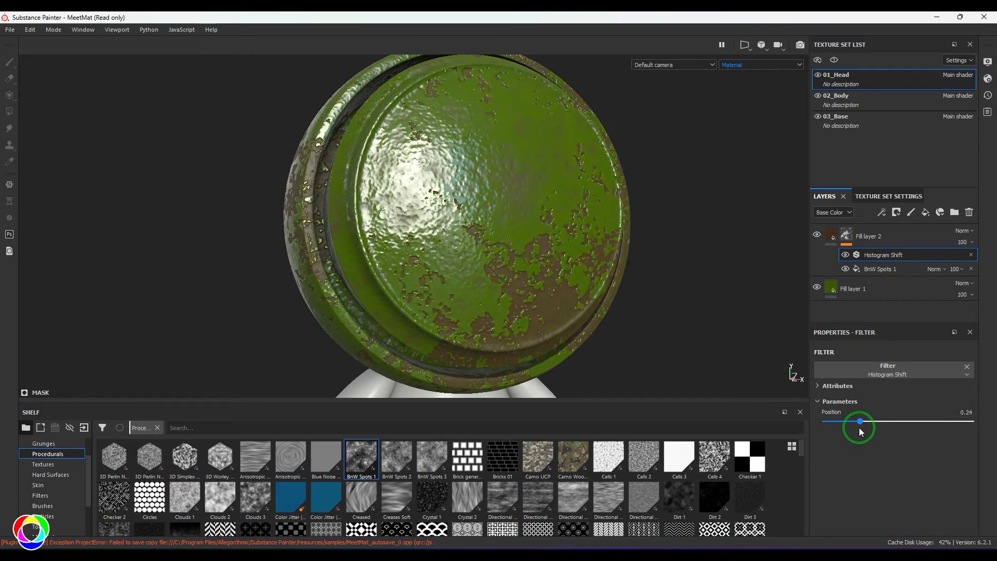
drag(859, 422, 896, 422)
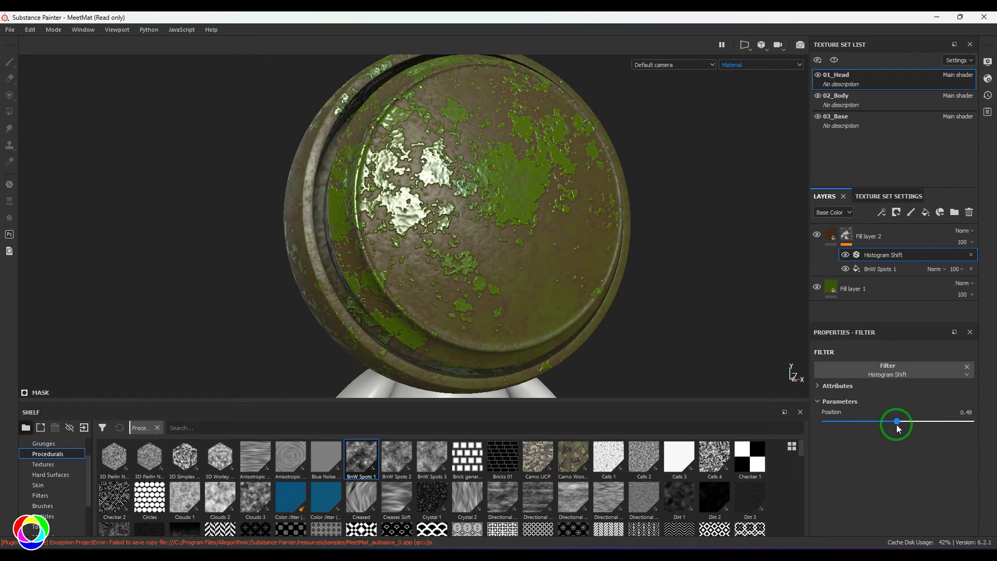
drag(897, 422, 971, 421)
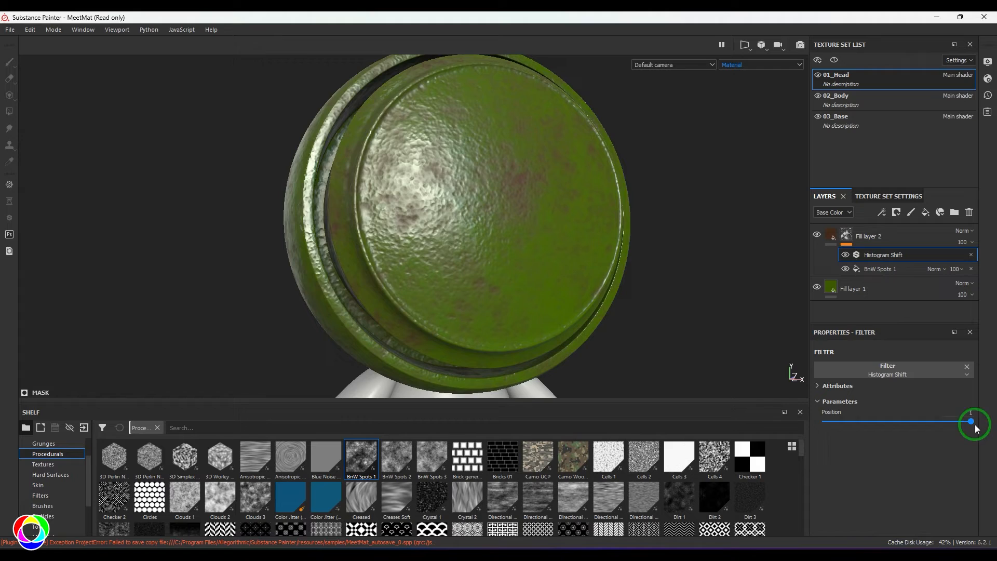
Reset the shift and settle it around 0.43 so rust dominates with scattered green patches
drag(971, 421, 824, 422)
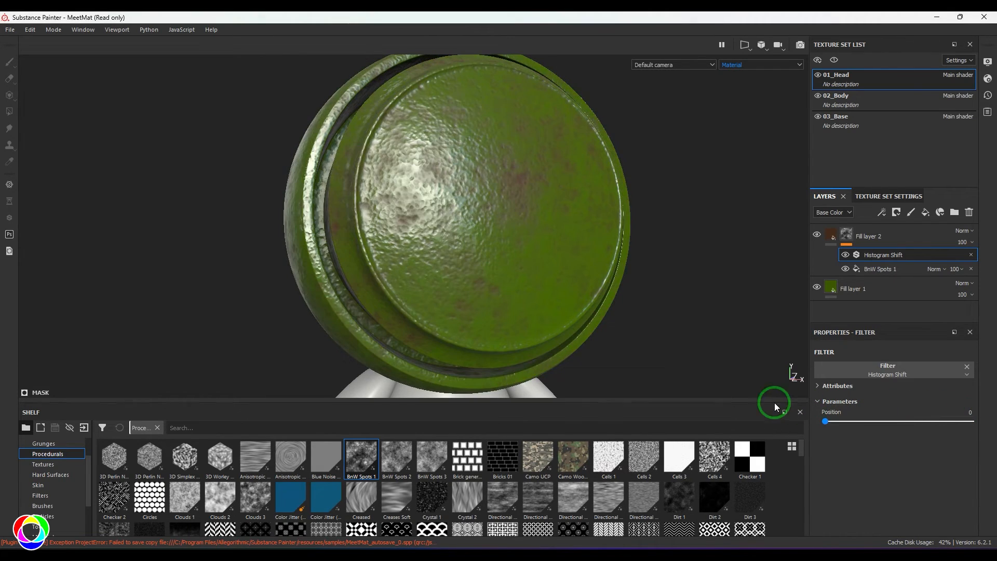
drag(824, 422, 882, 422)
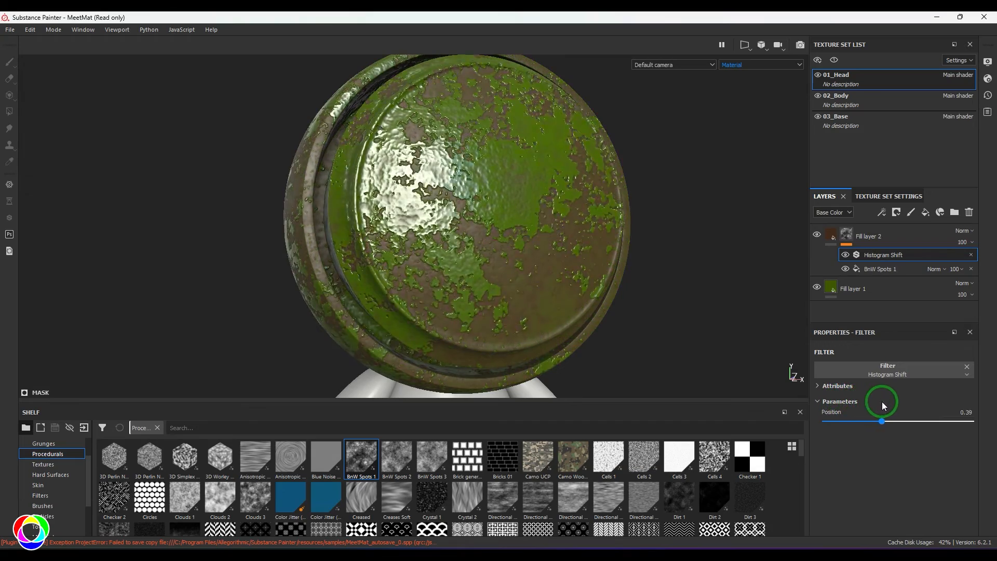
drag(882, 421, 876, 422)
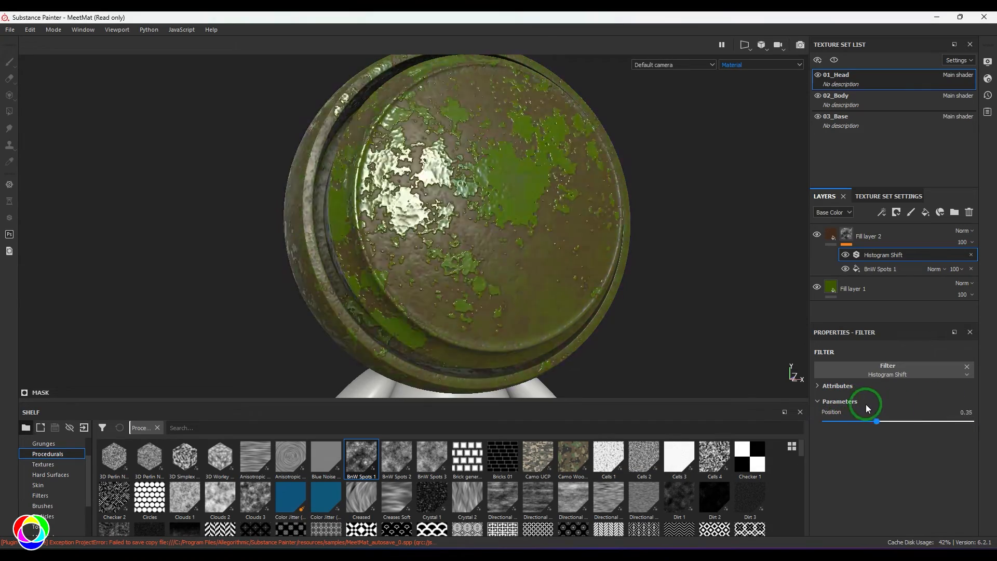
drag(876, 421, 906, 421)
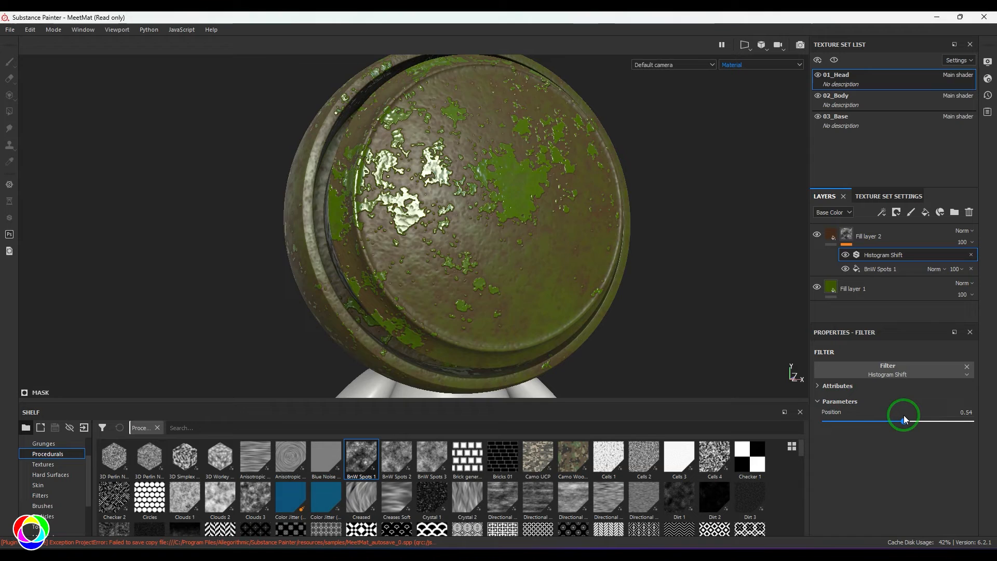
drag(903, 420, 887, 421)
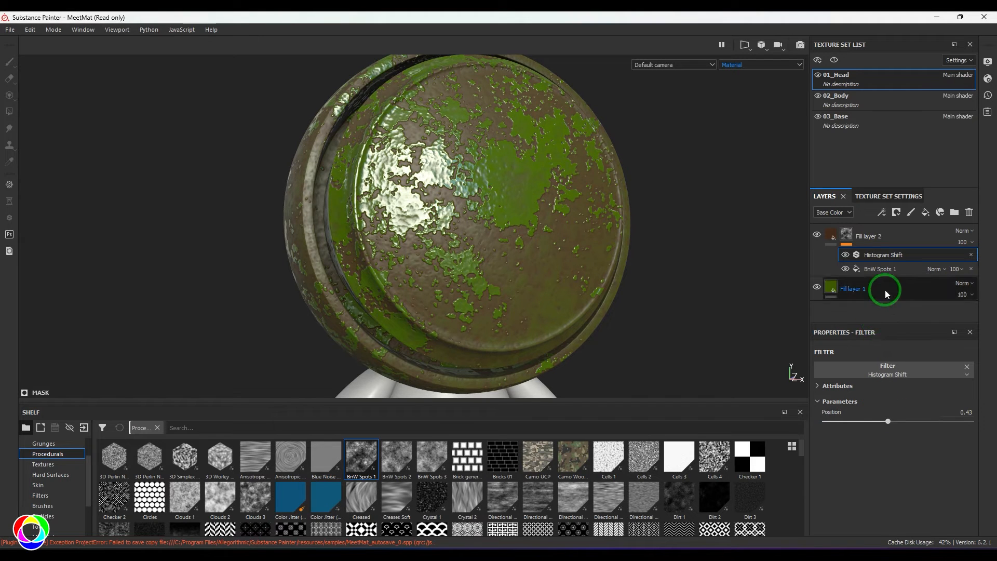
Replace the BnW Spots 1 mask pattern with Cells 4 and add an empty filter slot above Histogram Shift
click(881, 268)
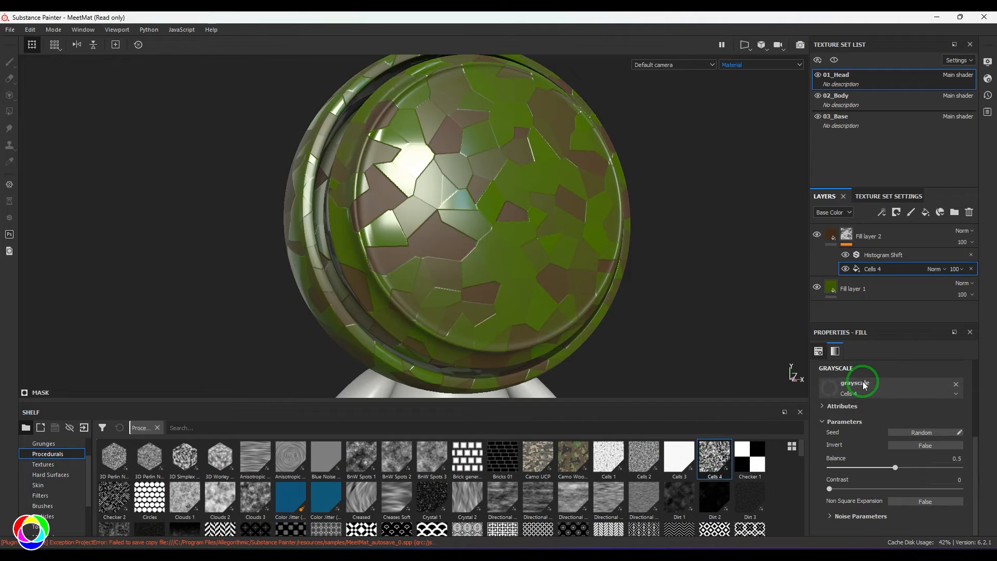
click(883, 254)
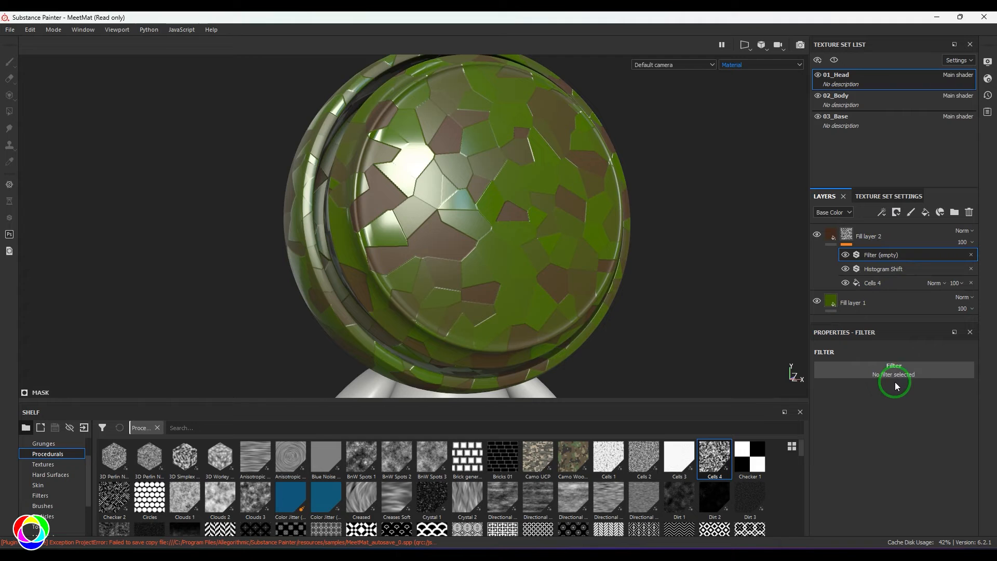
click(893, 370)
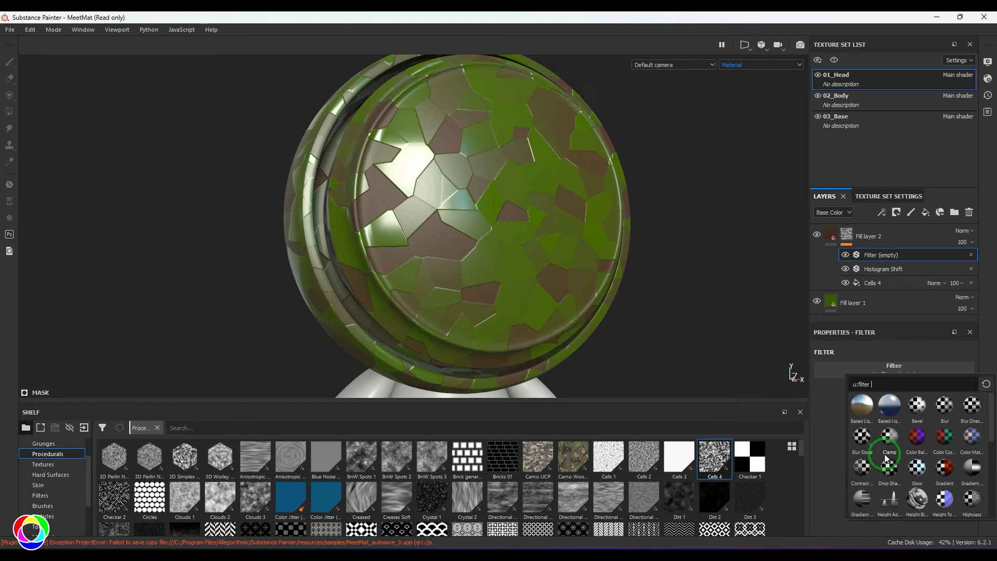
Make the empty filter a Blur Slope with intensity about 5.23
click(861, 452)
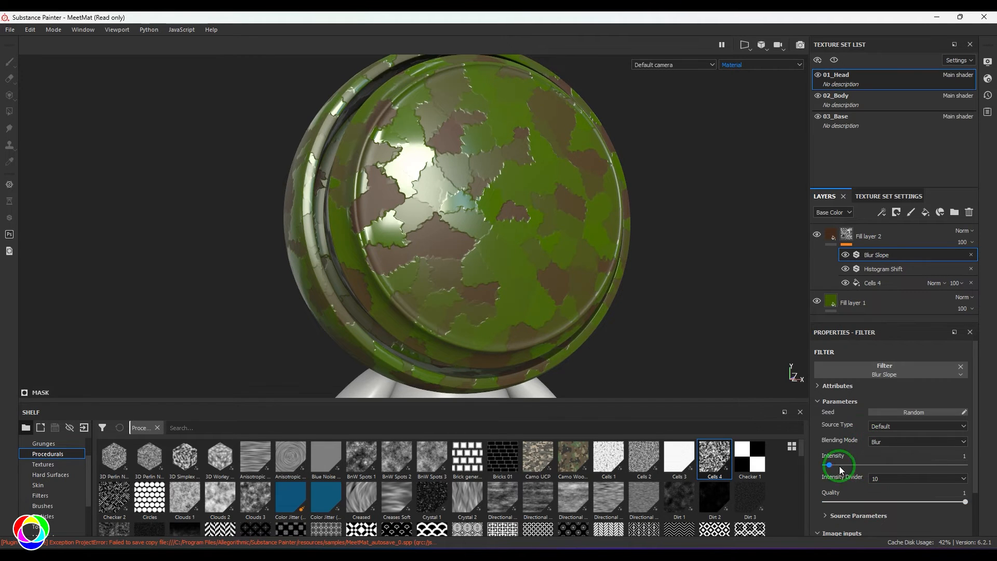
drag(833, 464, 861, 464)
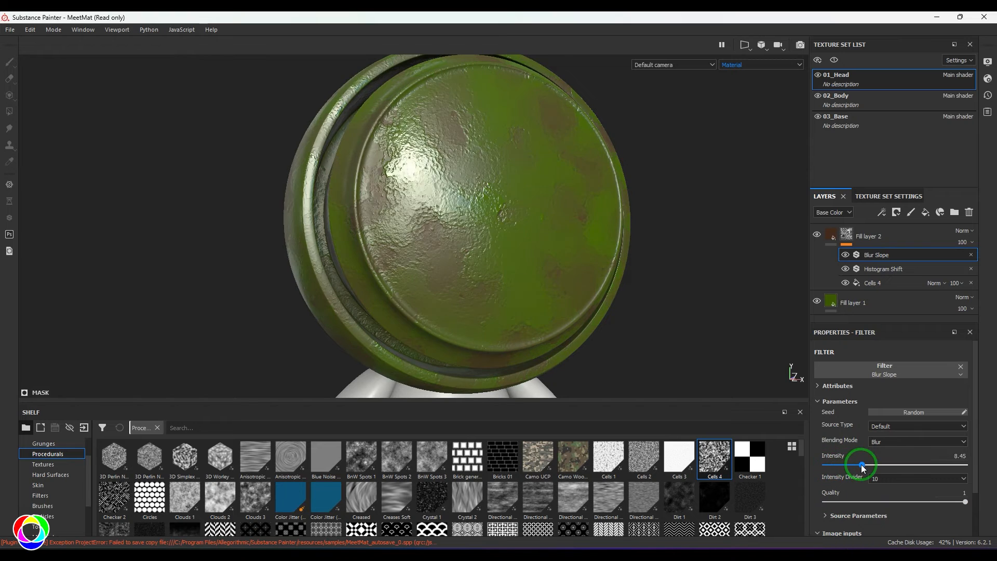
drag(861, 464, 846, 464)
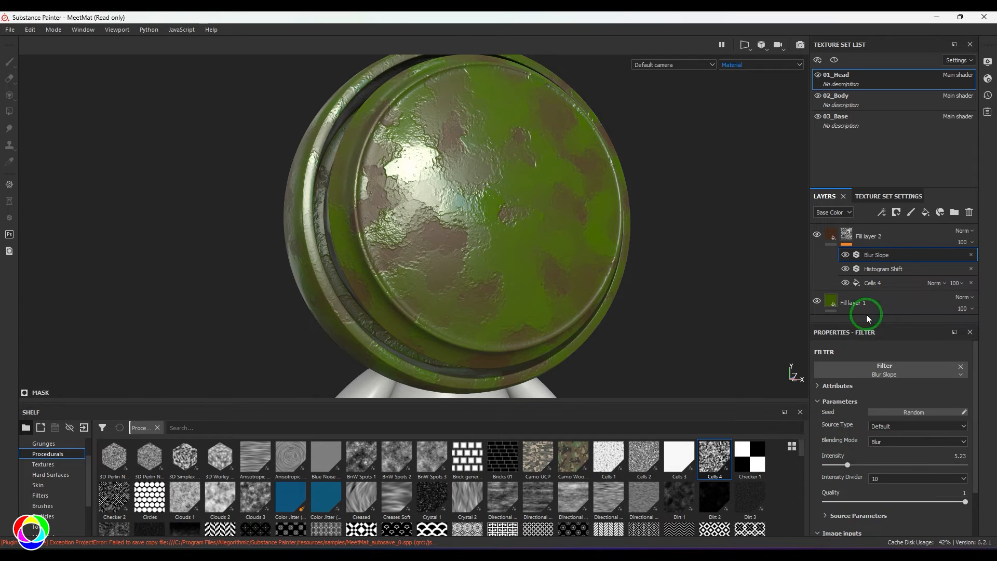
Inspect the smeared rust edges from the side and return to the Histogram Shift settings
click(874, 282)
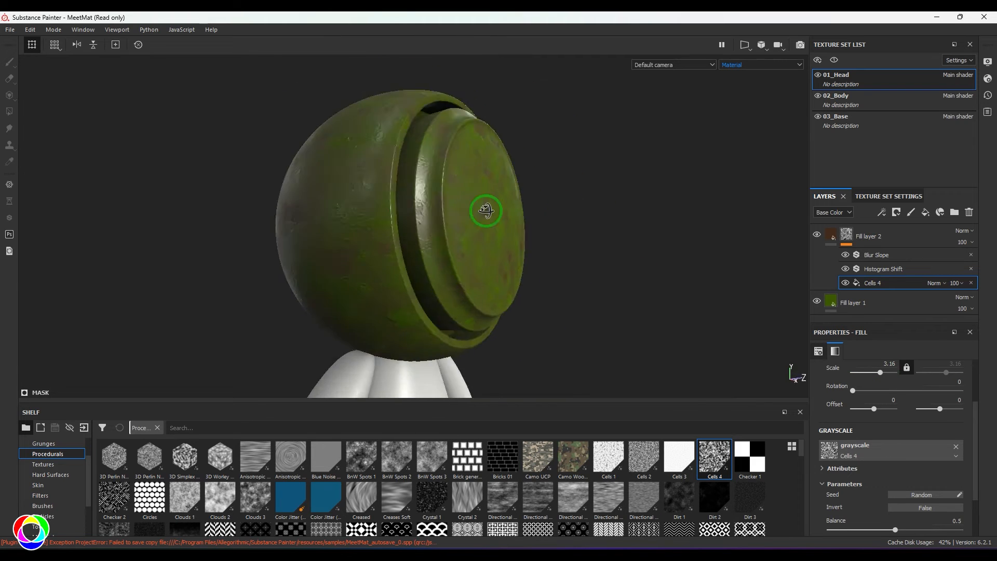
drag(485, 210, 75, 248)
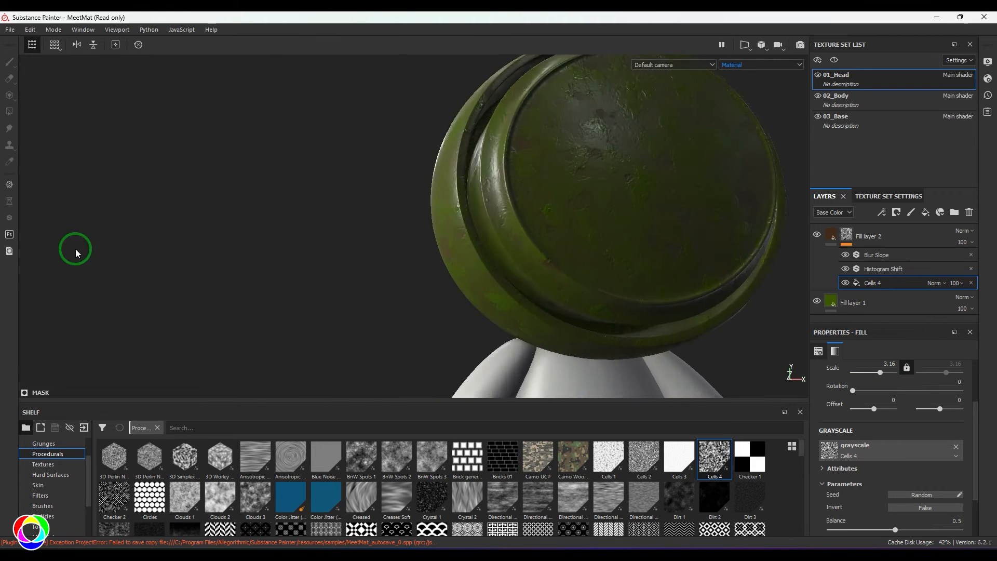
drag(75, 249, 507, 279)
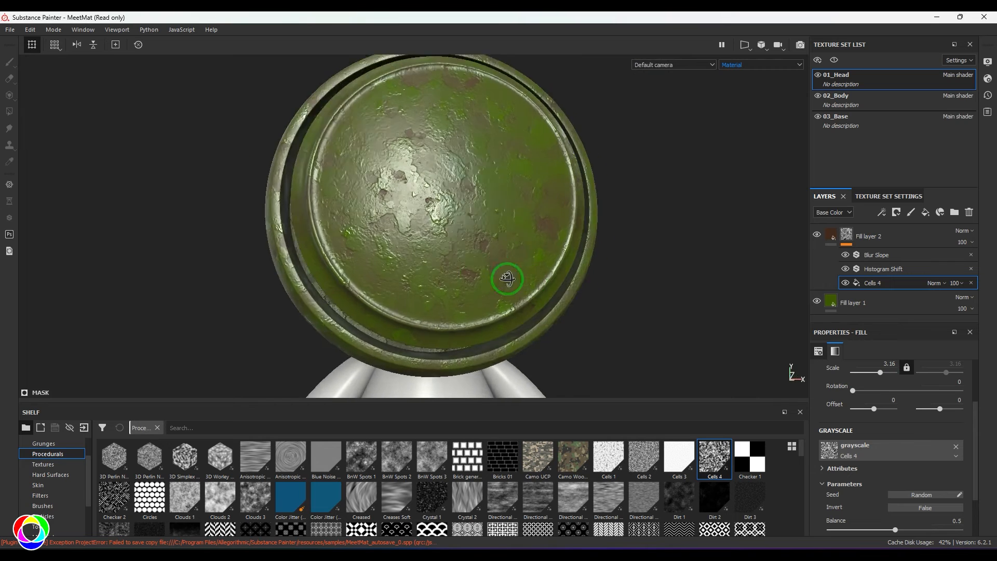
click(883, 269)
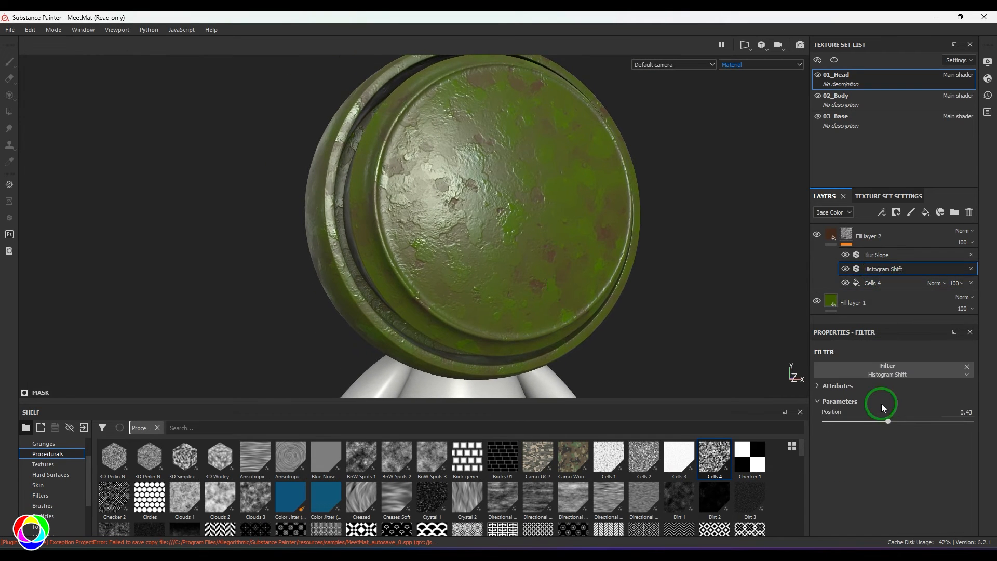
Sweep the Histogram Shift position from zero up to about 0.72 over the Cells 4 mask
drag(887, 421, 825, 422)
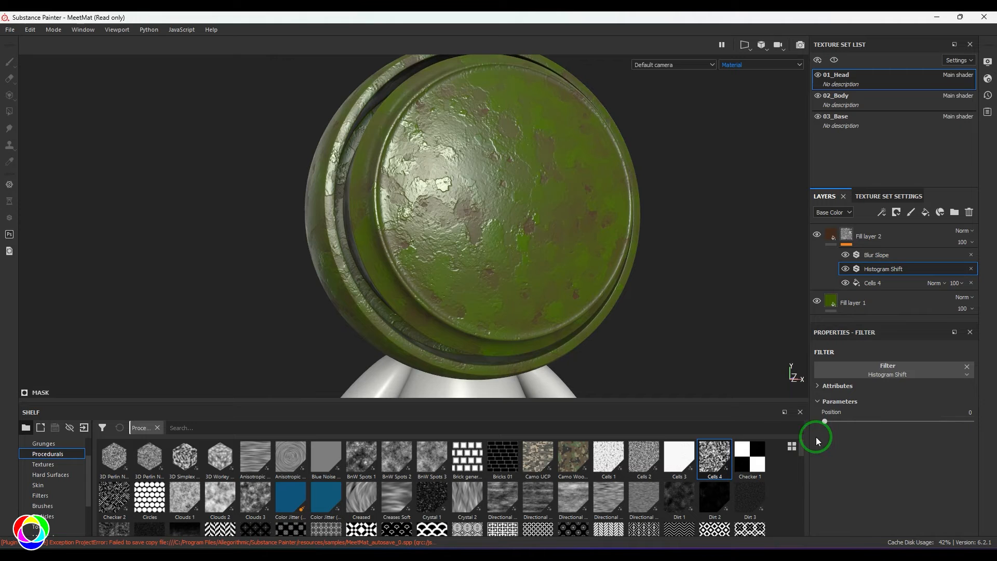
drag(824, 422, 864, 422)
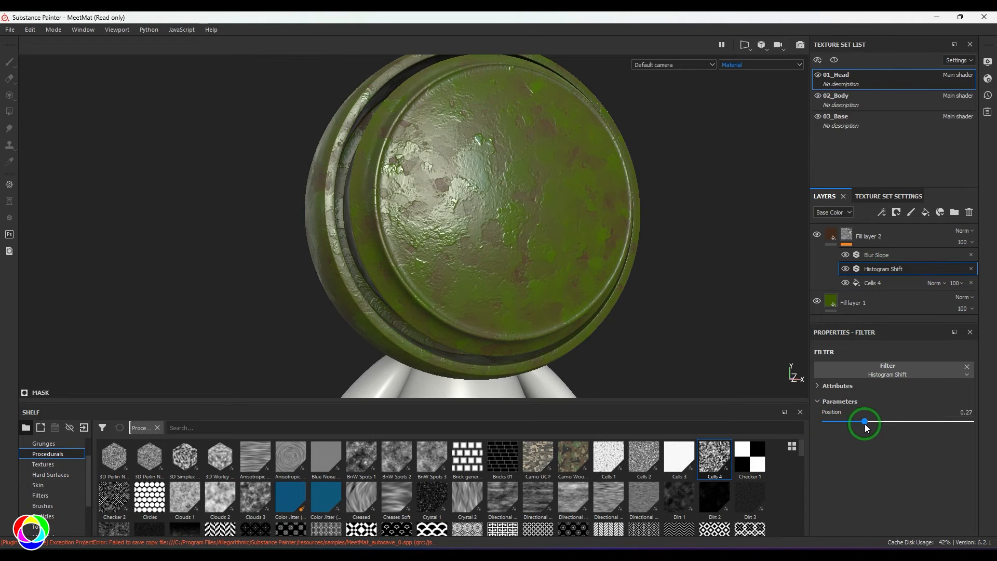
drag(863, 422, 929, 422)
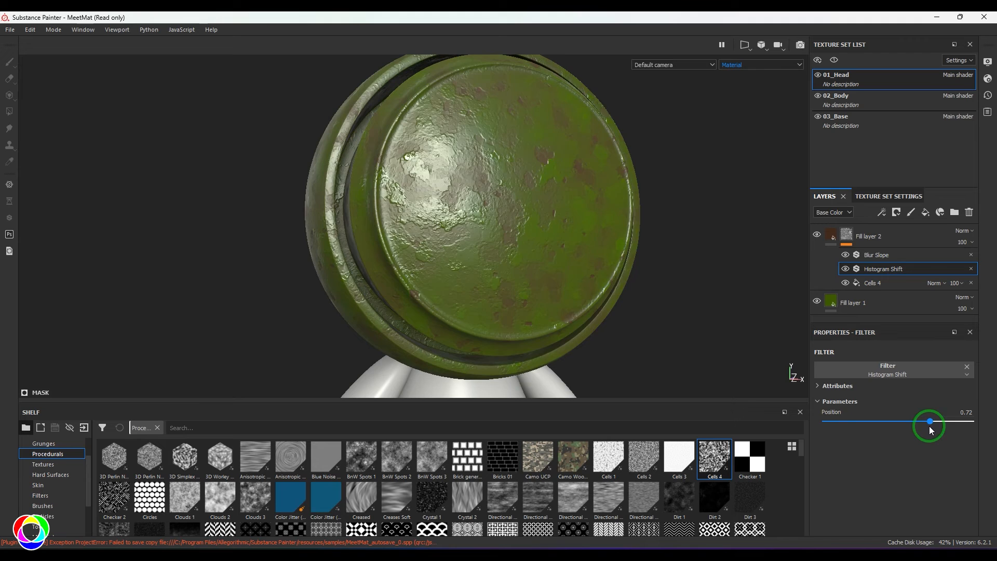
Reset the shift and raise it again to rest near 0.64, leaving smaller rust patches
drag(929, 421, 813, 421)
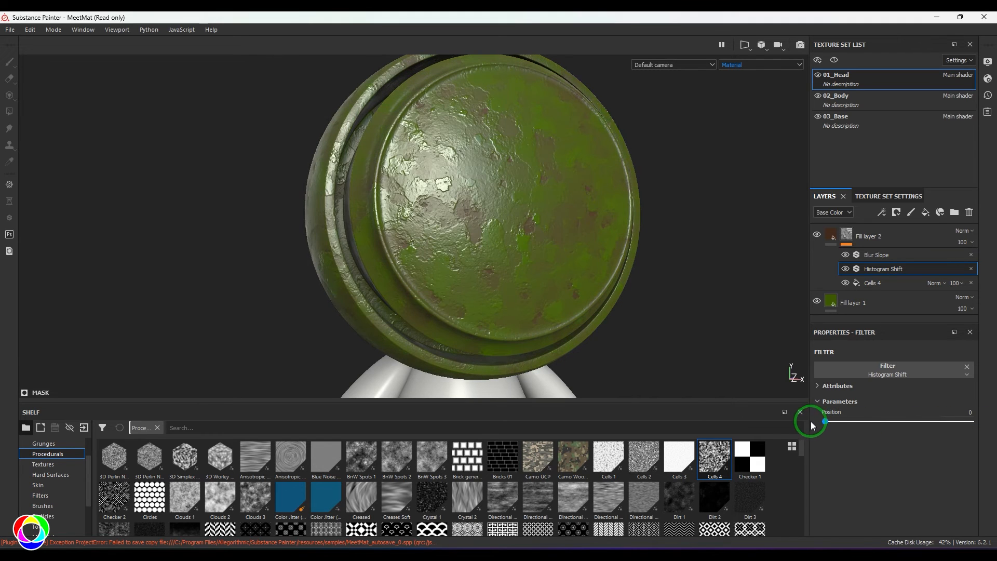
drag(810, 421, 872, 421)
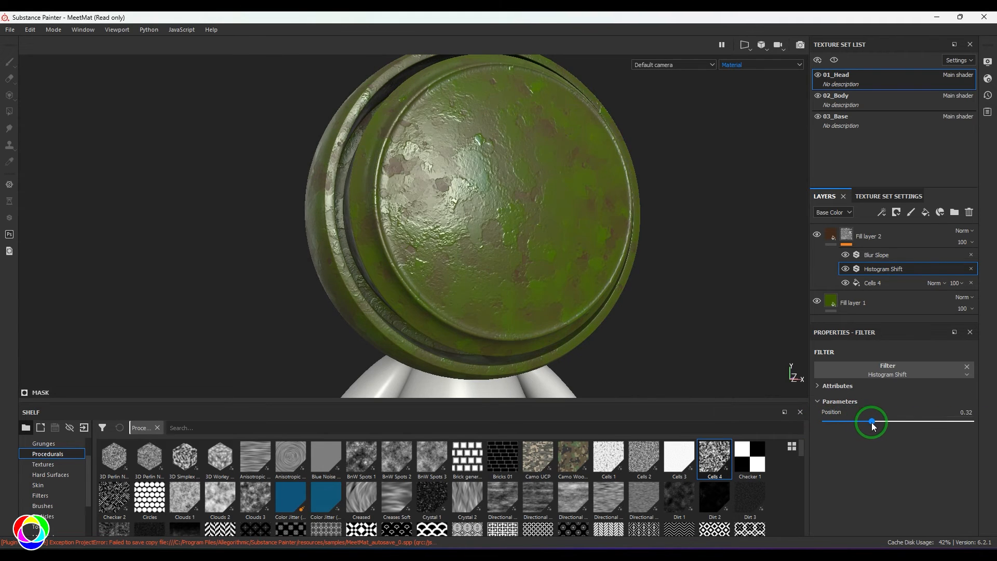
drag(872, 422, 914, 419)
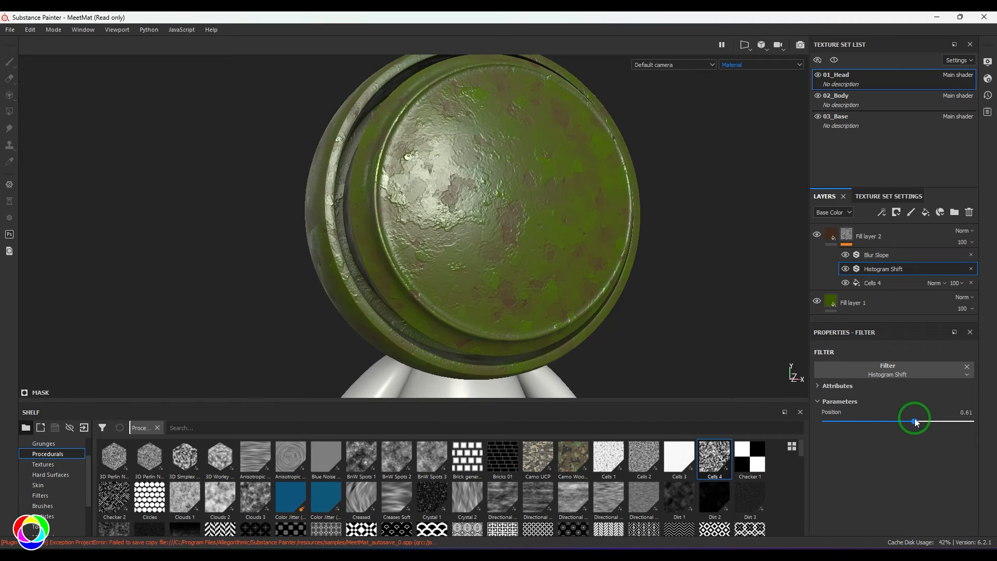
drag(914, 421, 918, 420)
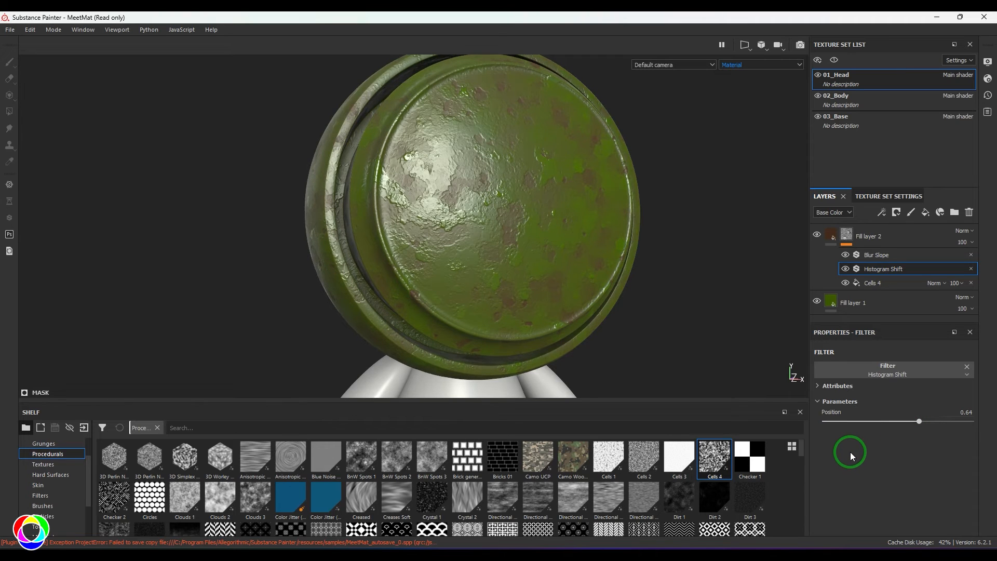
mouse_move(711, 509)
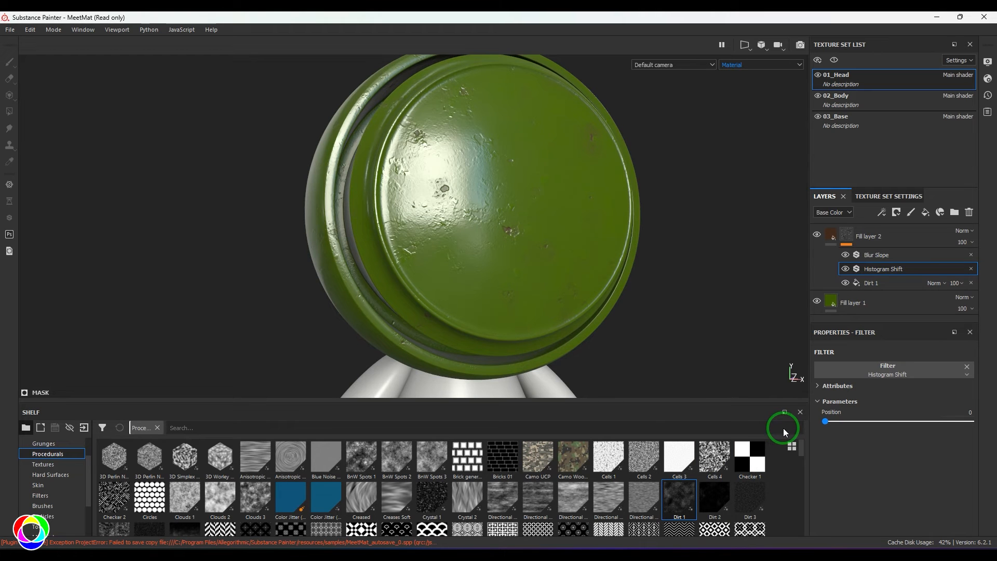
Push the Histogram Shift to 1, then settle it near 0.42 over the Dirt 1 mask
drag(824, 421, 971, 421)
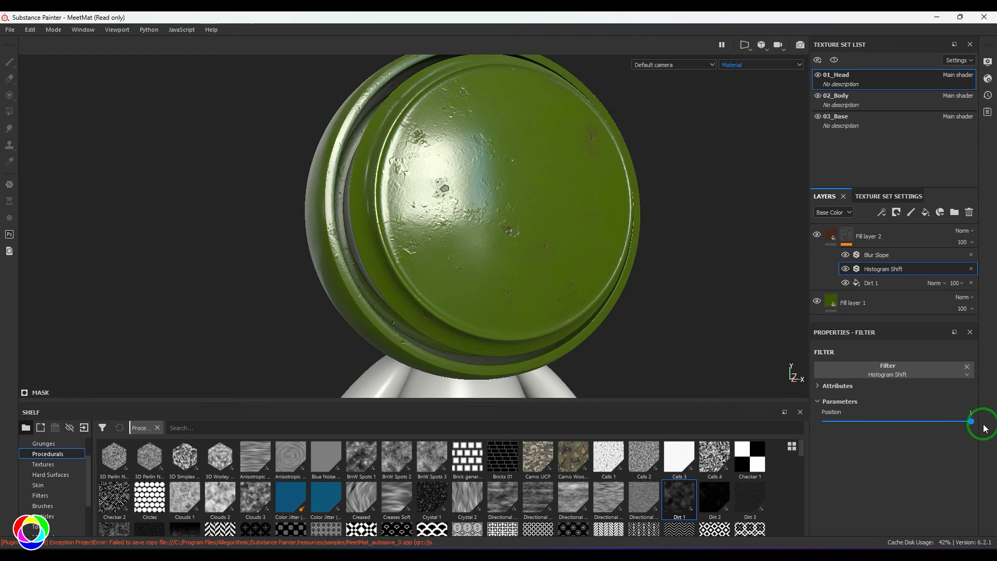
drag(970, 422, 884, 421)
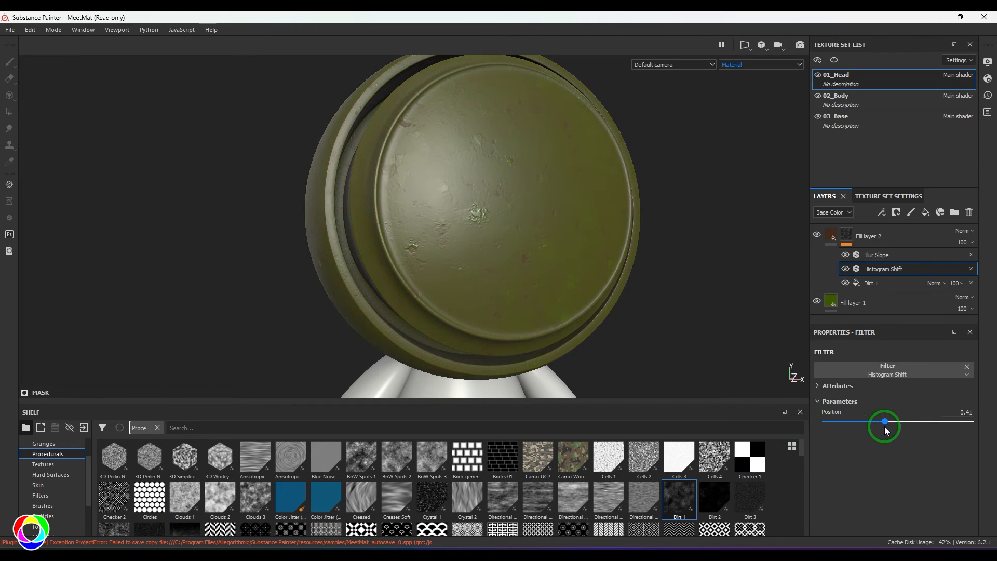
drag(884, 422, 886, 421)
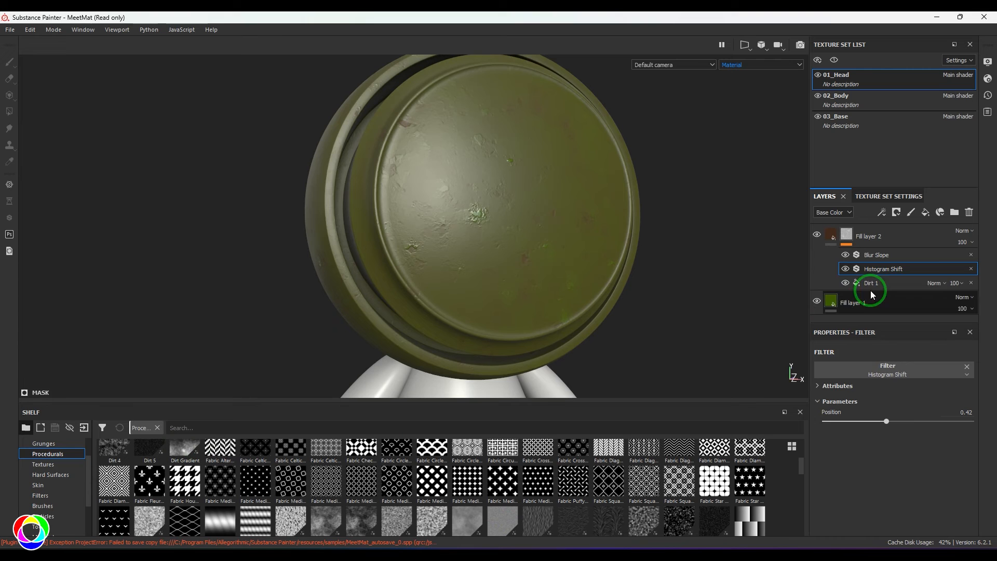
Swap the rust mask pattern for Dirt Gradient and settle Histogram Shift Position near 0.19
click(872, 282)
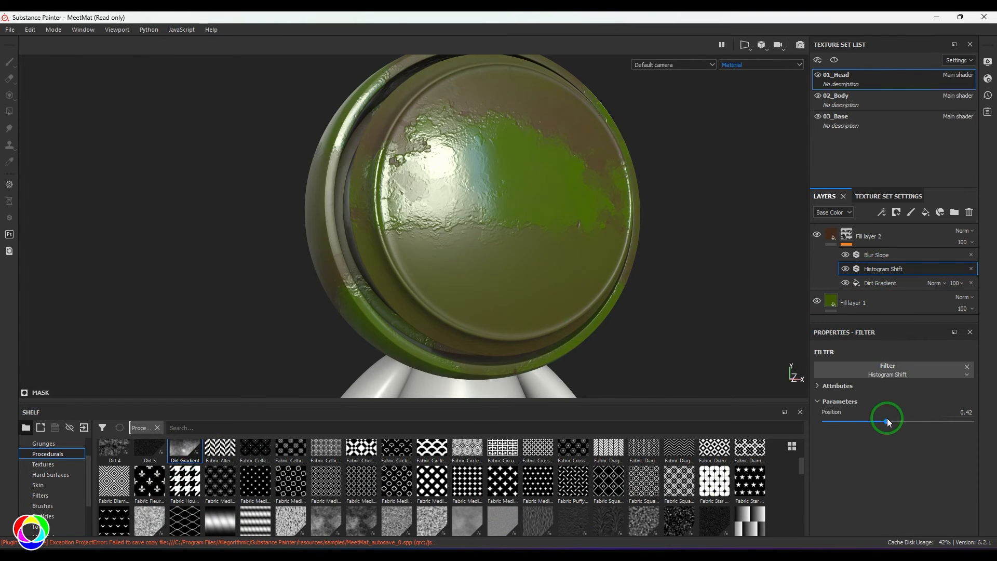
drag(887, 422, 954, 422)
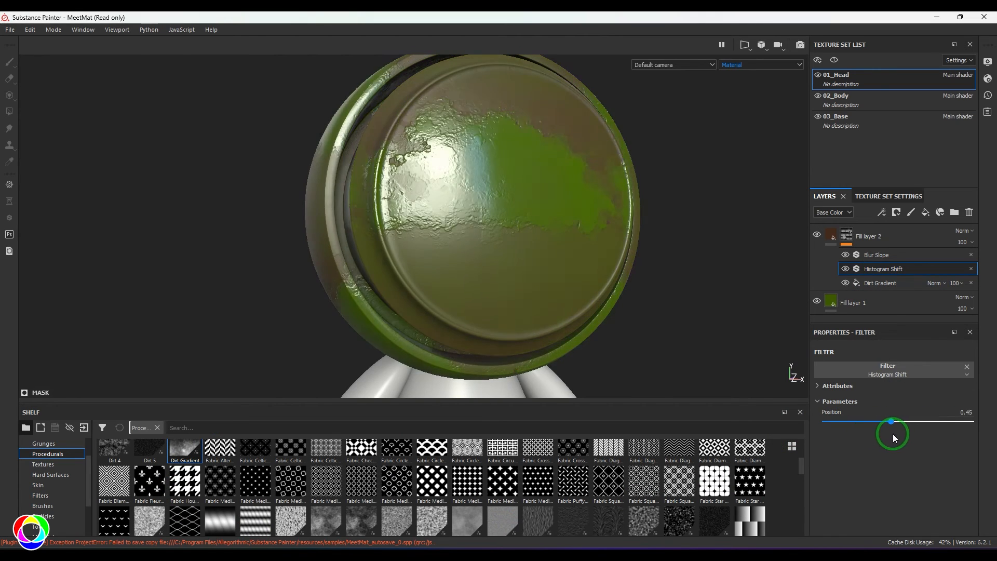
drag(891, 421, 875, 422)
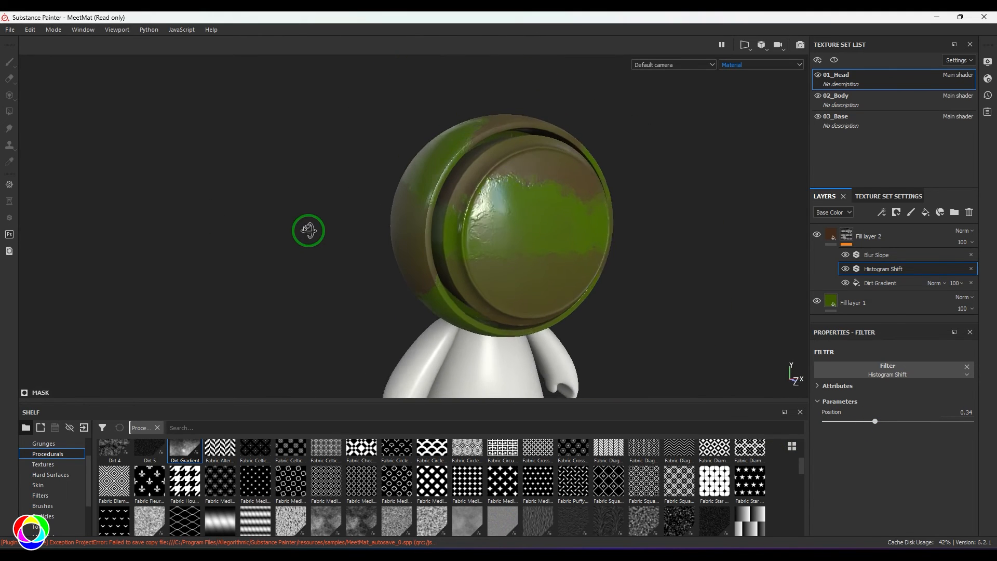
drag(874, 422, 836, 421)
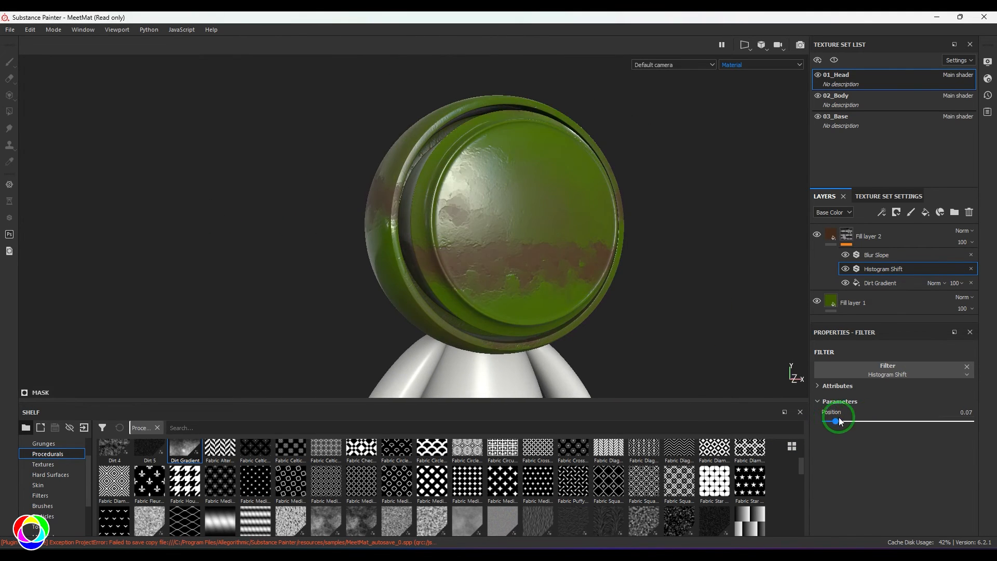
drag(836, 421, 855, 421)
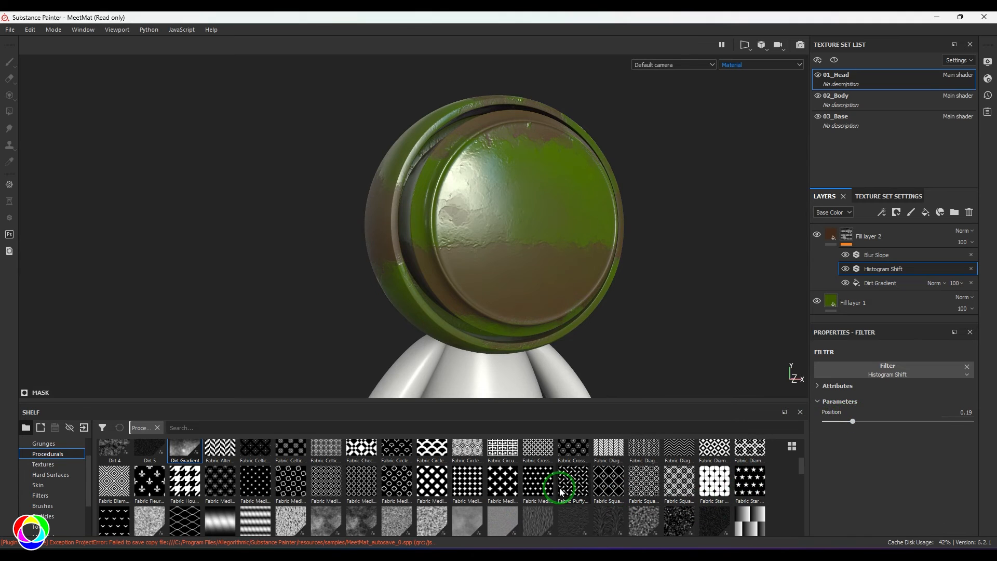
mouse_move(536, 485)
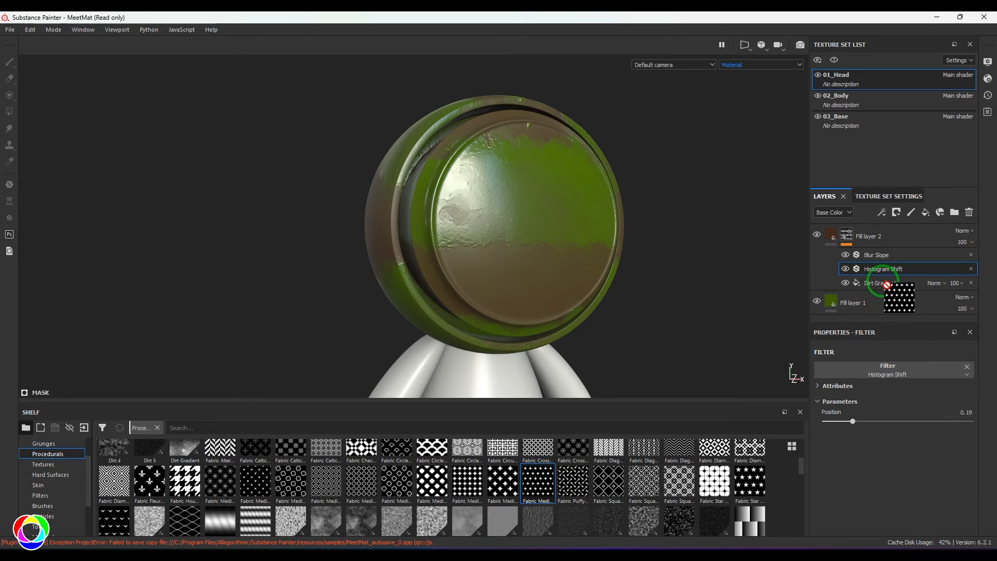
Swap the mask pattern for Fabric Puffy Line and push Histogram Shift Position high toward green
click(884, 282)
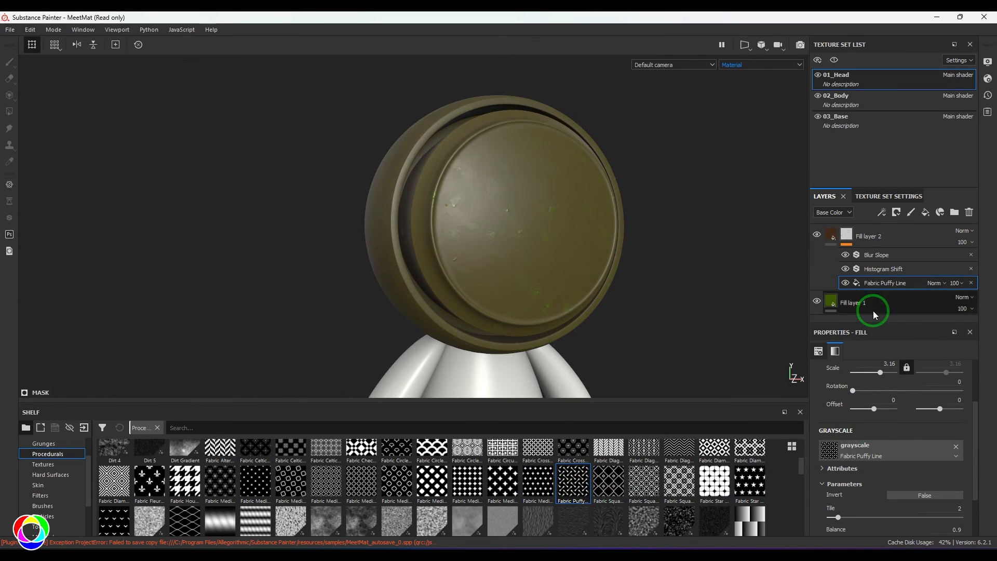
click(883, 269)
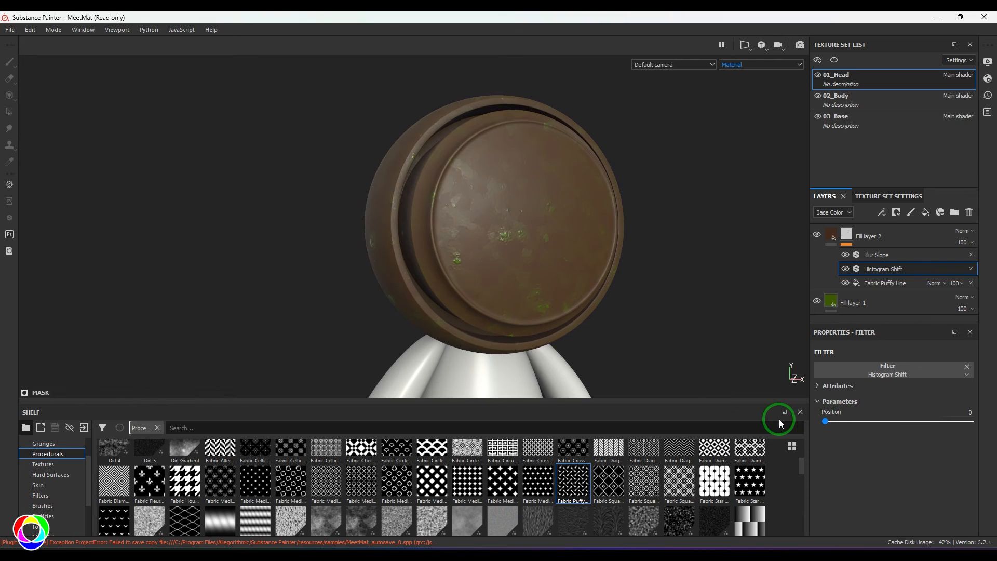
drag(824, 421, 841, 422)
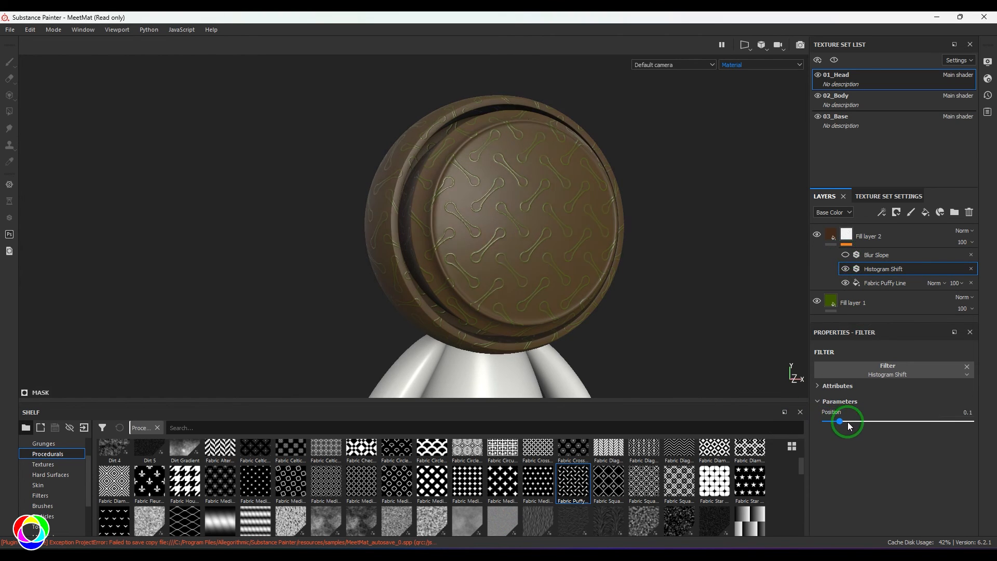
drag(839, 421, 954, 421)
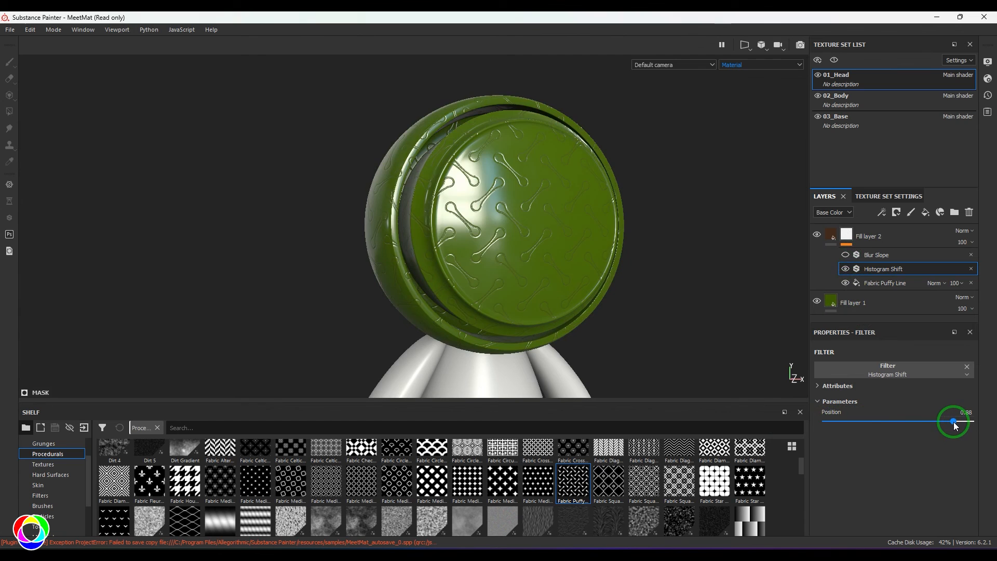
Sweep Histogram Shift Position through the middle and return it to 0 so rust dominates
drag(953, 422, 818, 421)
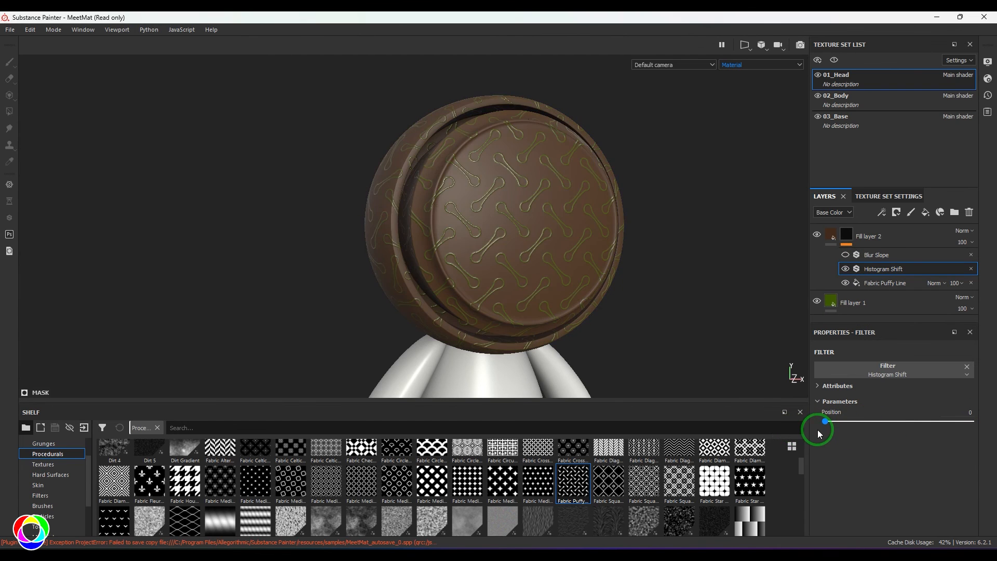
drag(825, 422, 898, 421)
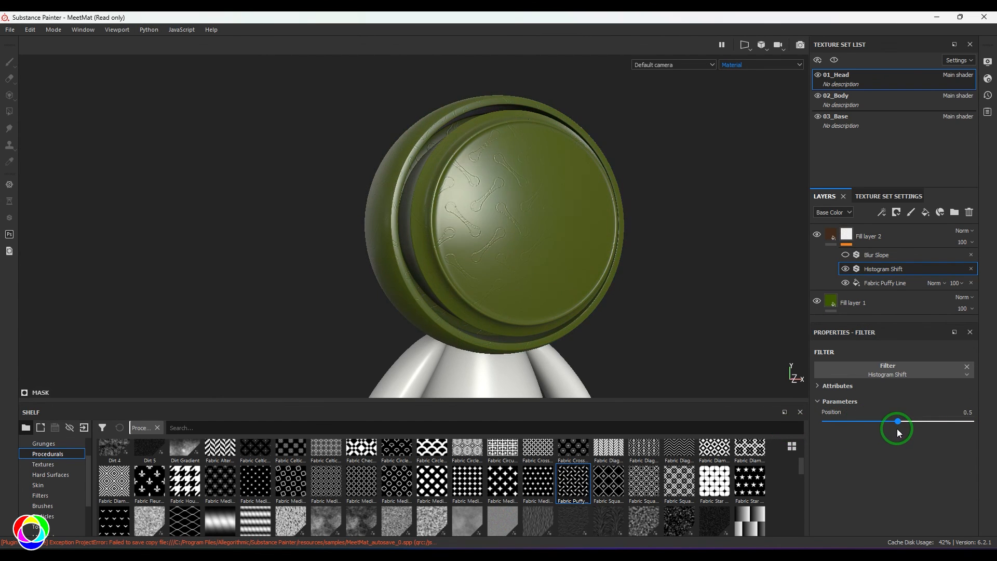
drag(897, 422, 876, 421)
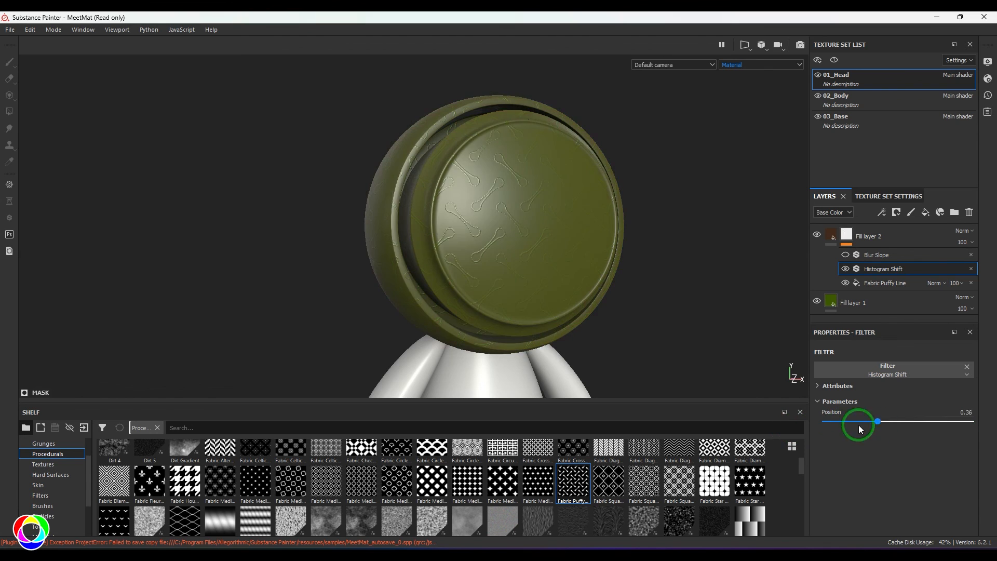
drag(877, 421, 824, 421)
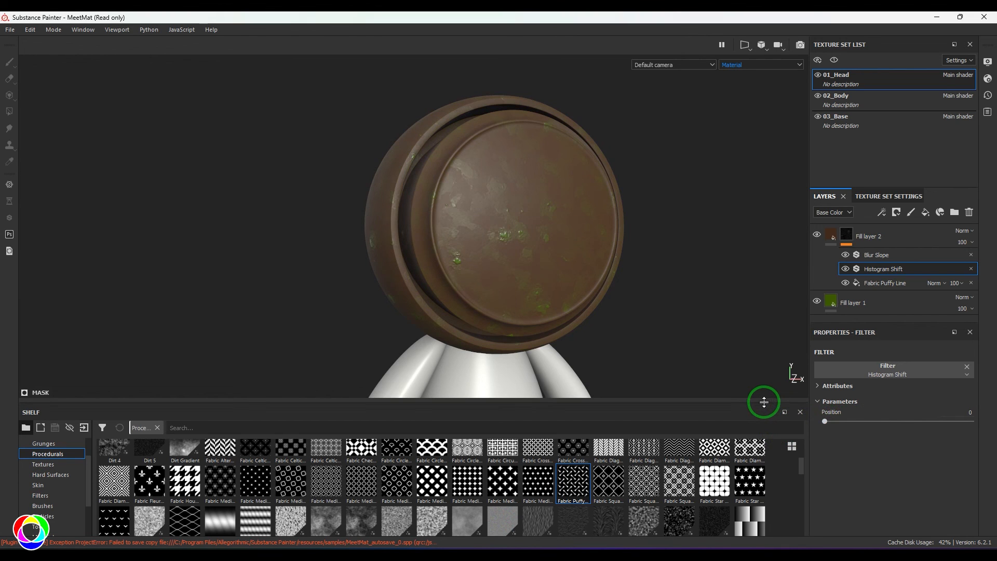
Swap the mask pattern for Fractal Sum 4 and set Histogram Shift Position to about 0.42
click(884, 283)
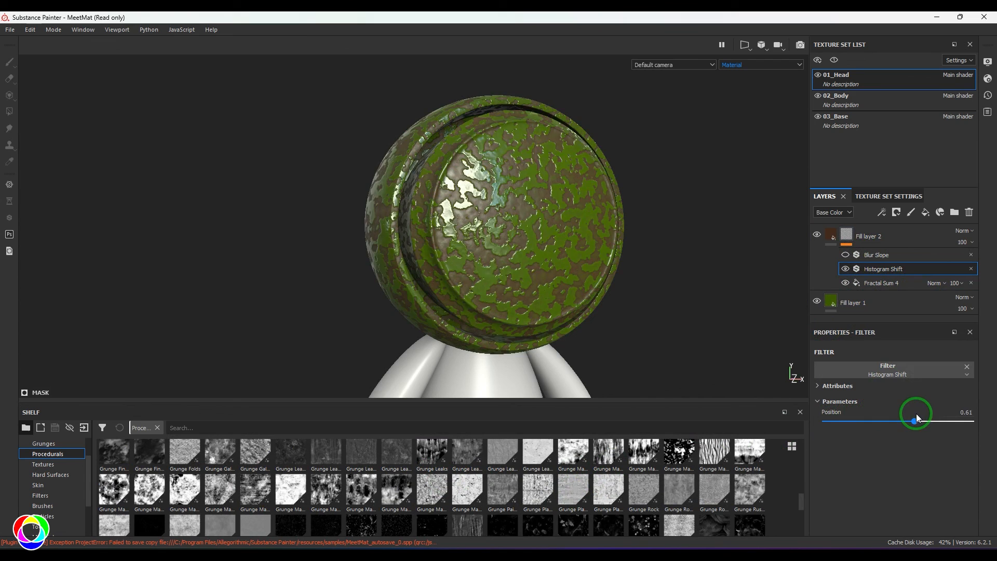
drag(916, 413, 889, 414)
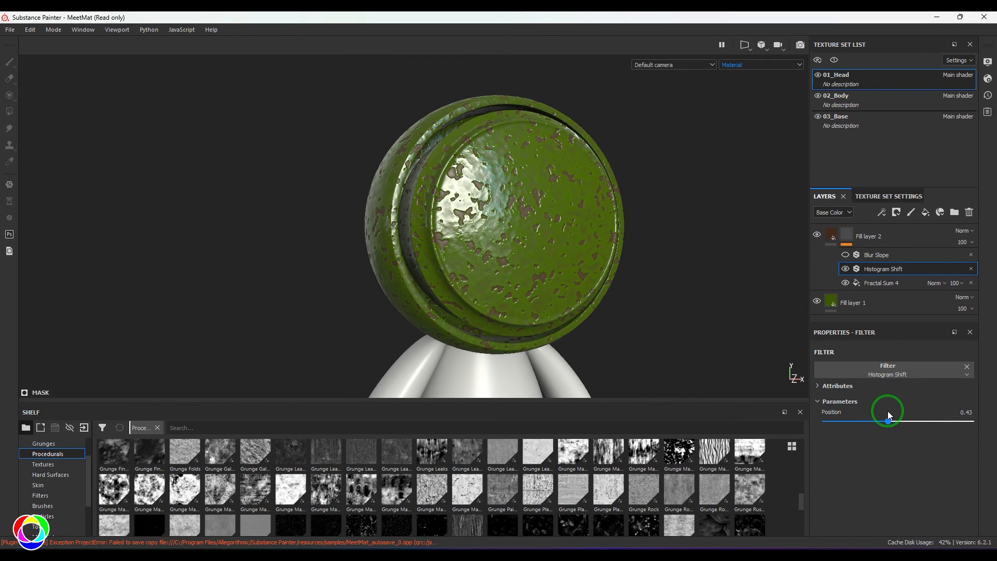
drag(889, 411, 886, 422)
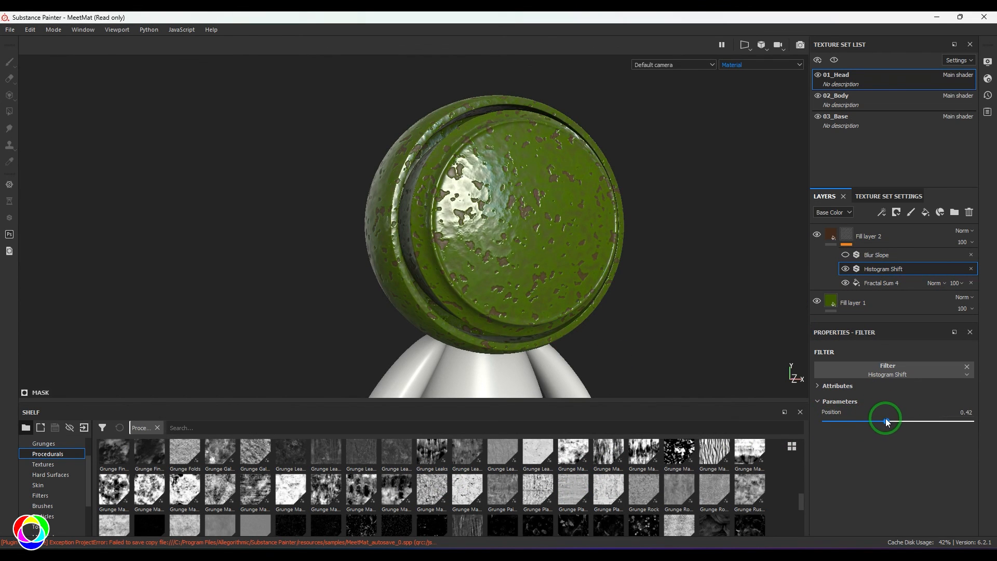